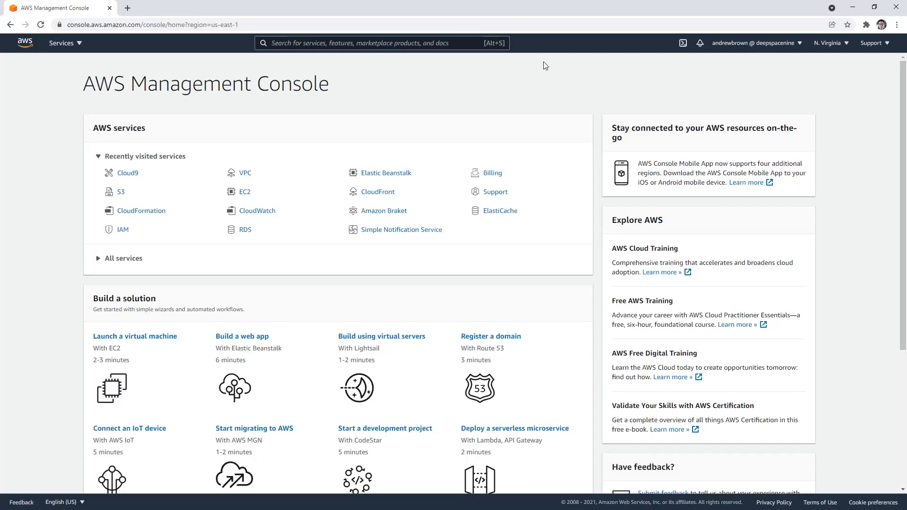
mouse_move(550, 61)
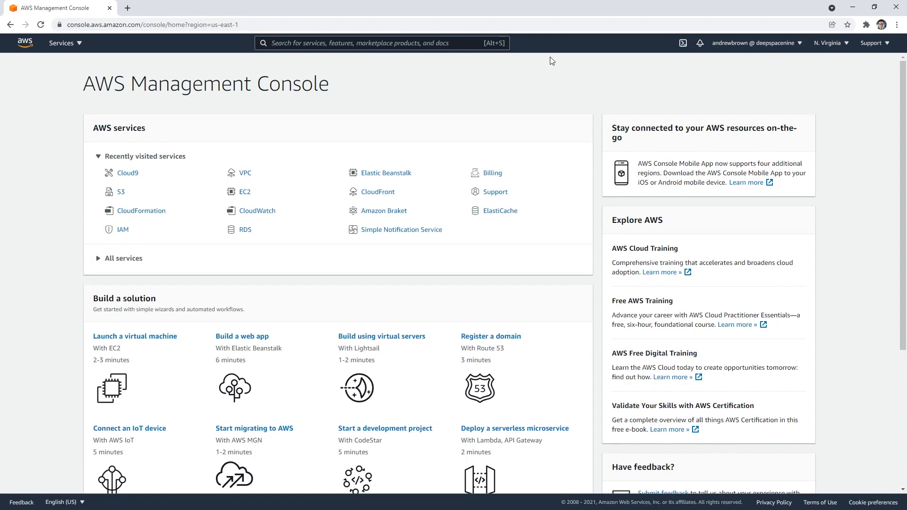
mouse_move(576, 63)
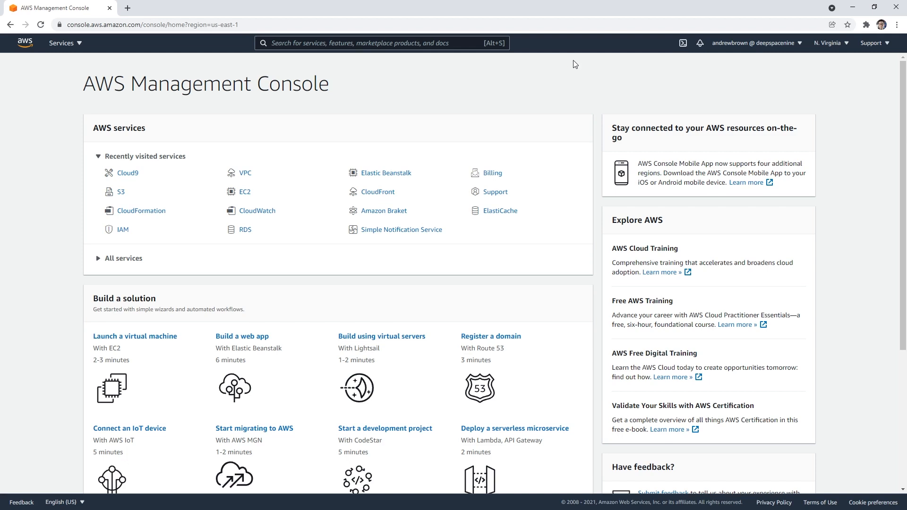
mouse_move(566, 62)
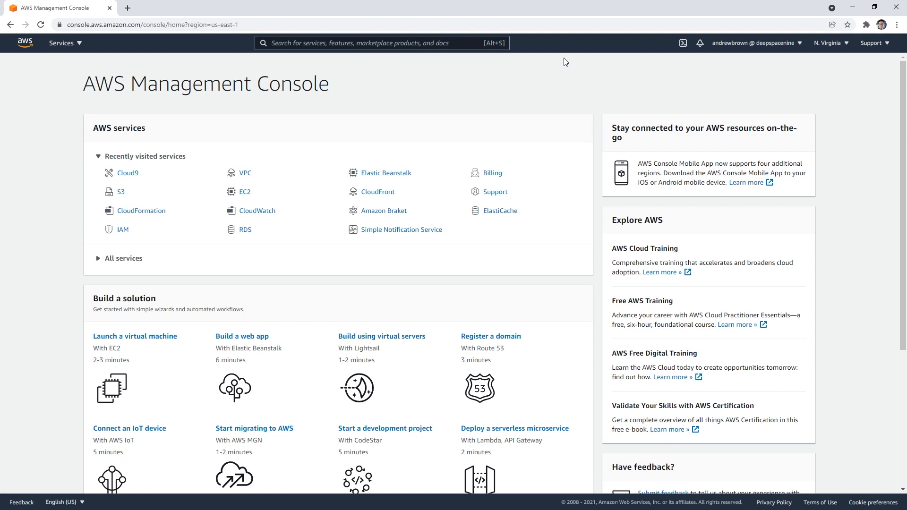
Search the console for cloud9 and go to the Cloud9 environments list
text(cloud9)
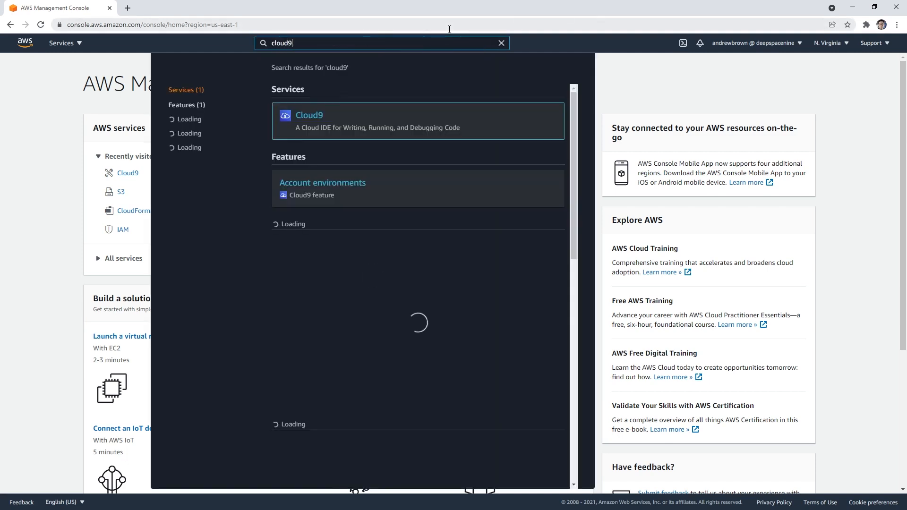
click(309, 115)
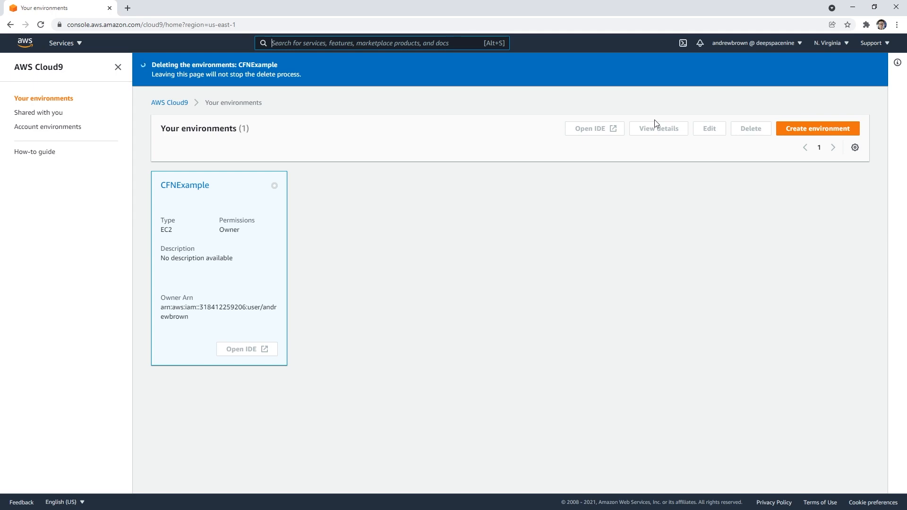
mouse_move(713, 132)
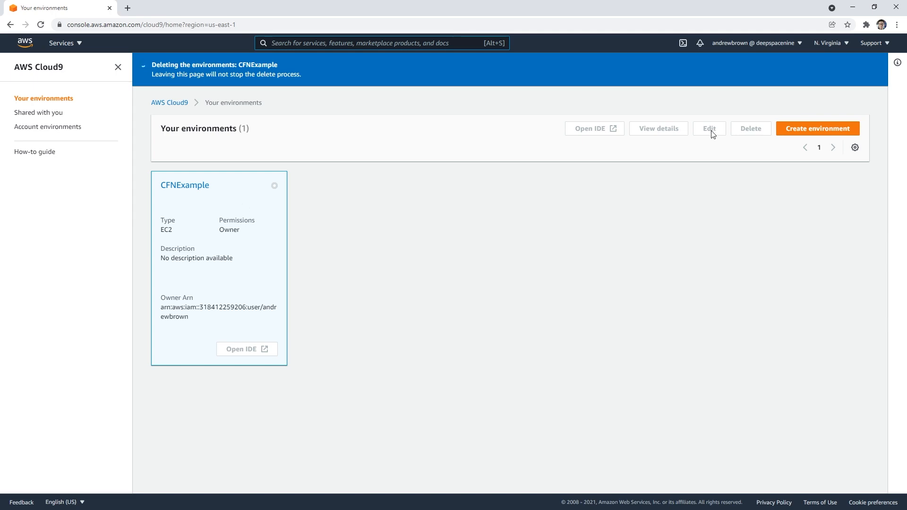
mouse_move(226, 220)
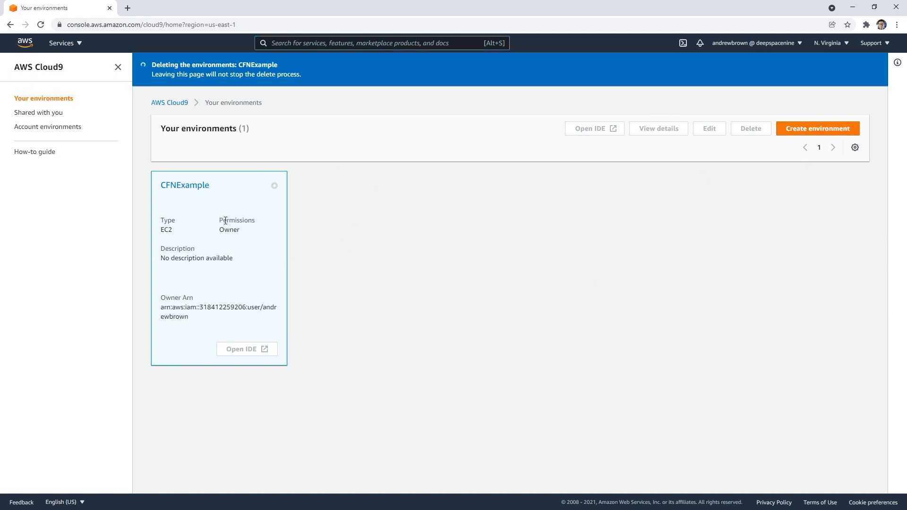
mouse_move(836, 127)
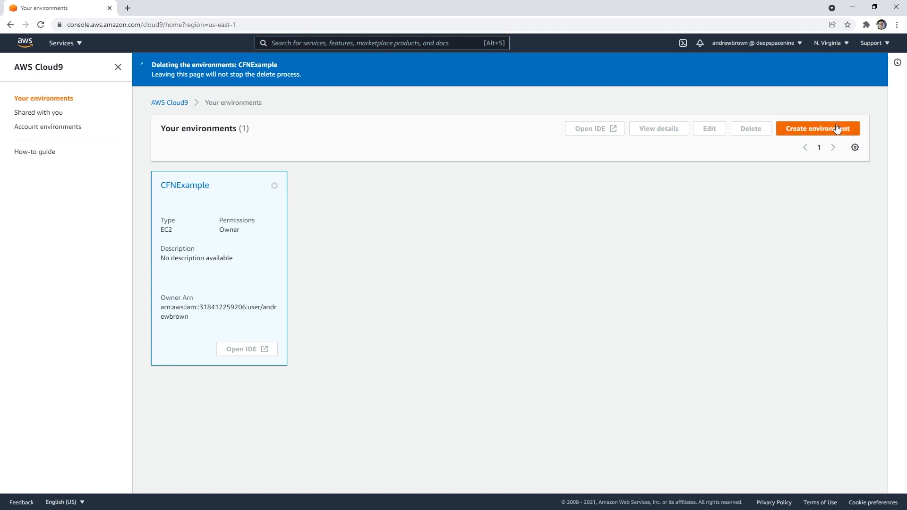
Create a Cloud9 environment named CDKExample with the default t2.micro Amazon Linux 2 settings
click(817, 128)
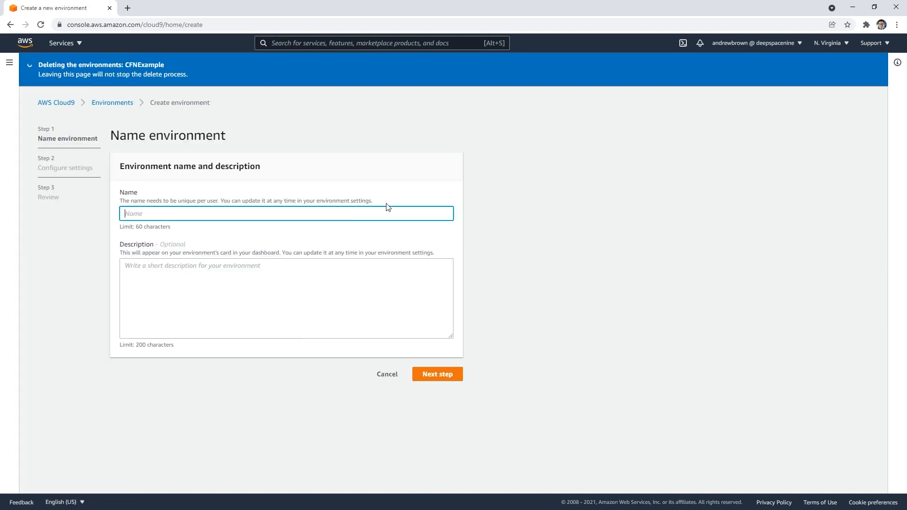
text(CDKExample)
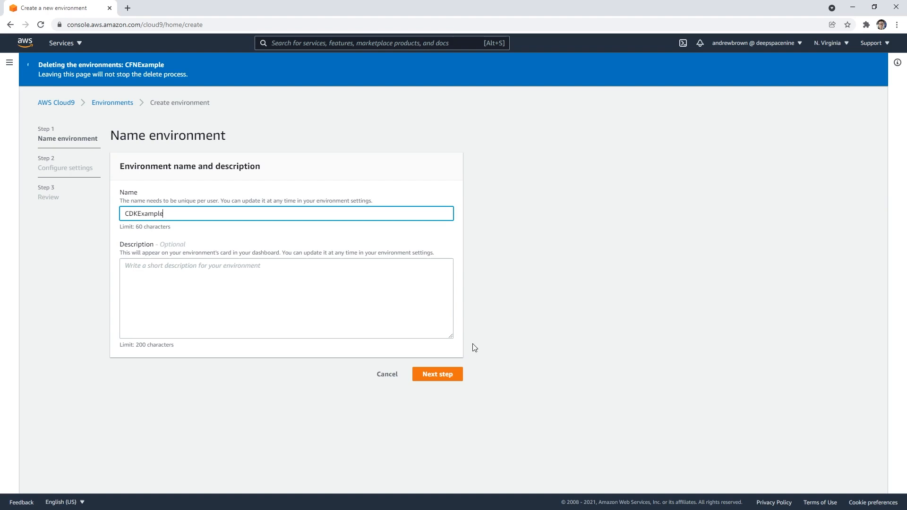
click(437, 374)
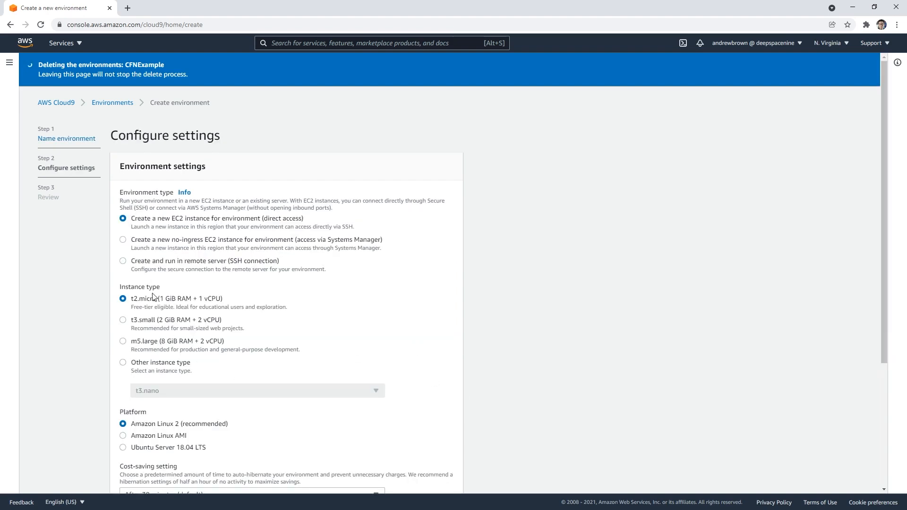
scroll(down, 3)
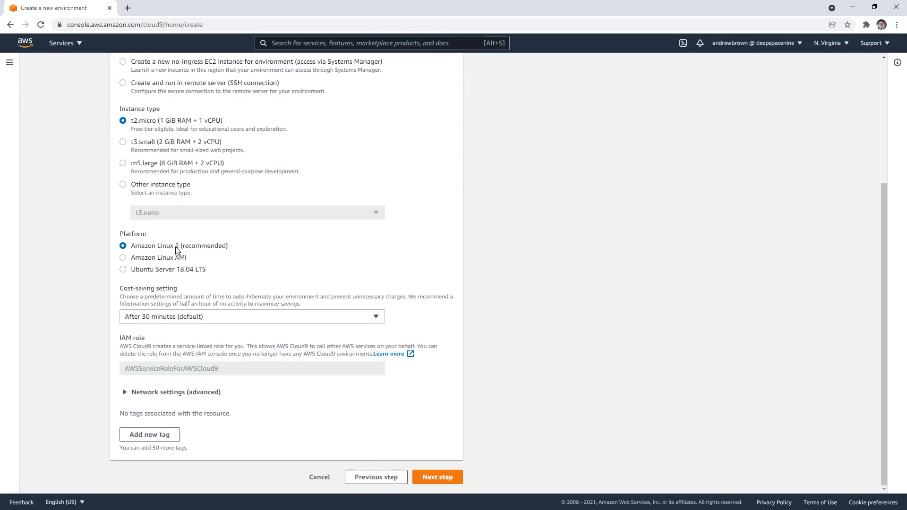
click(437, 476)
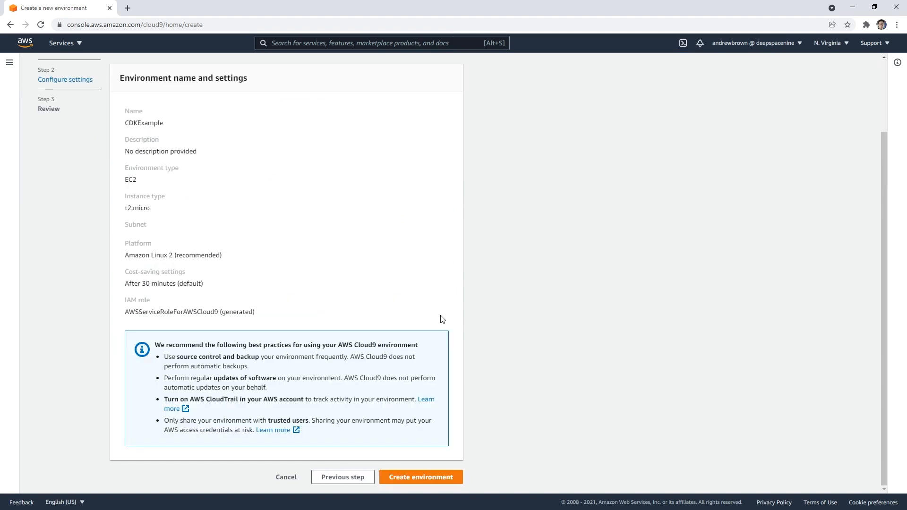
click(420, 476)
text(aws cdk)
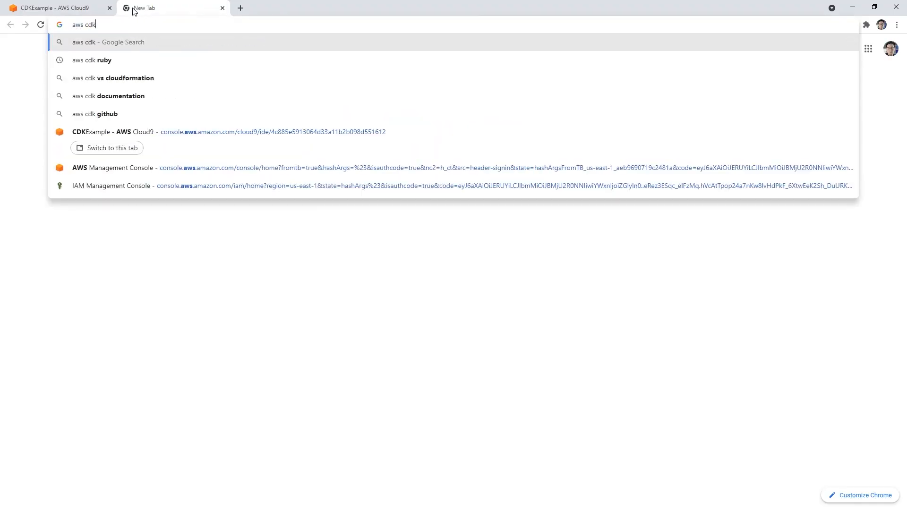
Run a Google search for aws cdk and browse the results list
key(Return)
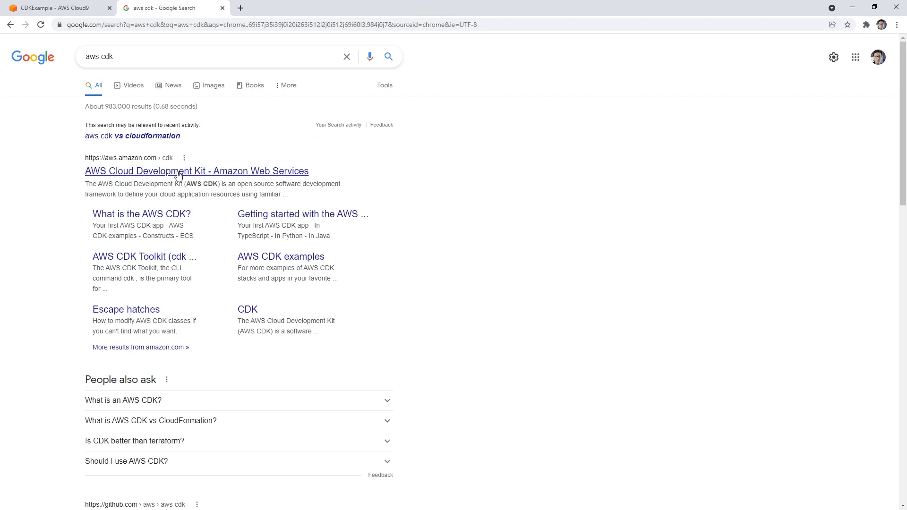
scroll(down, 3)
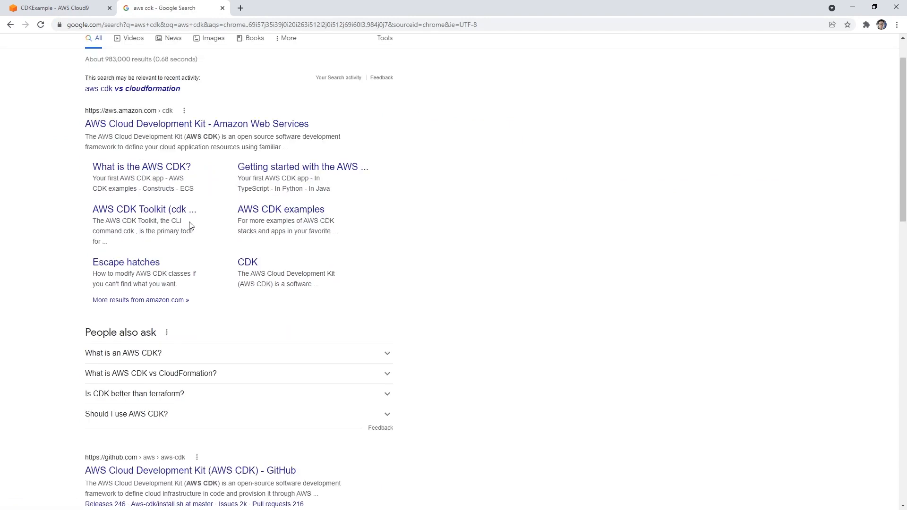
scroll(down, 3)
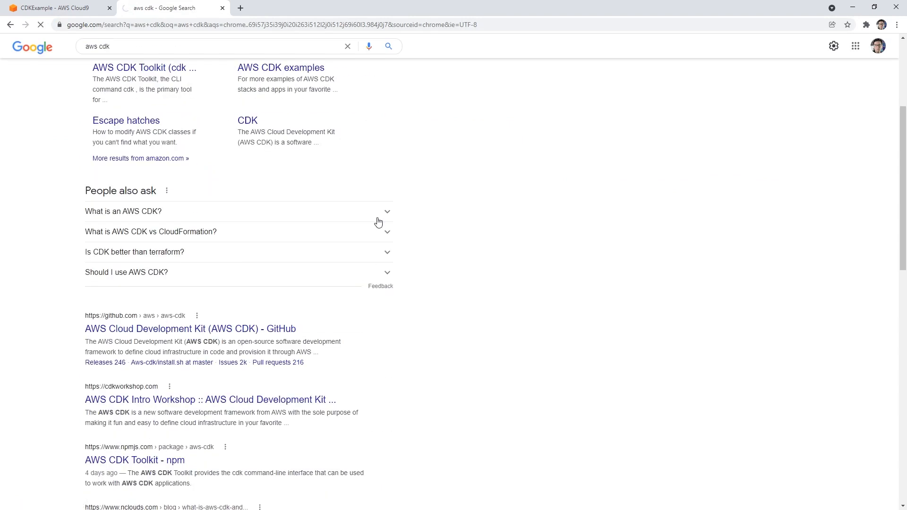
Go to the aws-cdk GitHub README's Getting Started section with the 'npm i -g aws-cdk' command
click(190, 329)
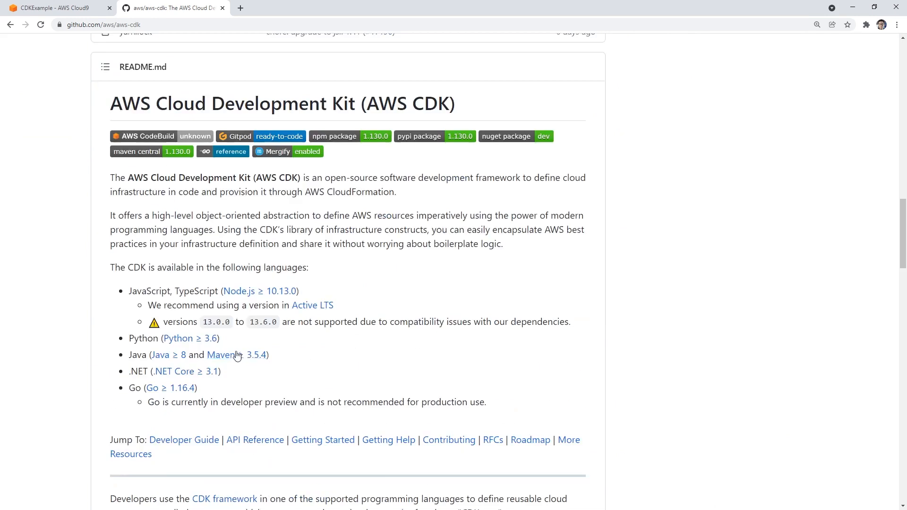
scroll(down, 3)
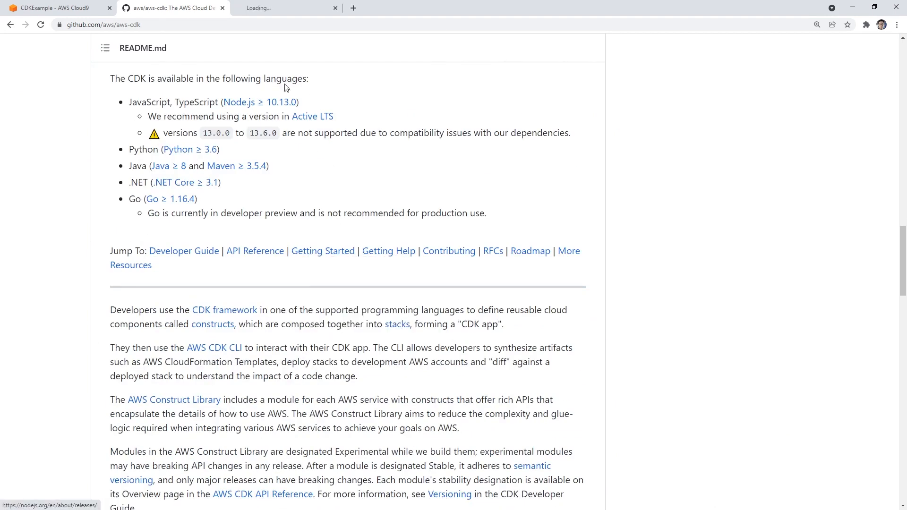
click(323, 251)
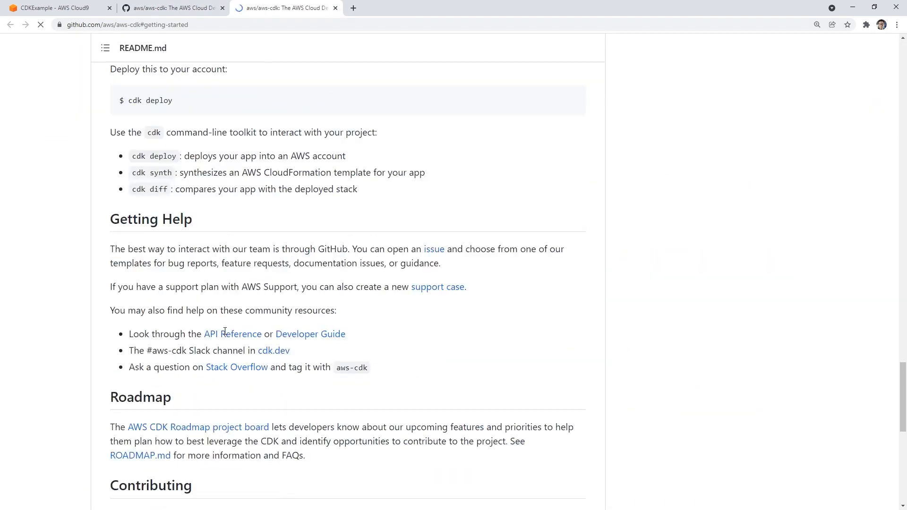
scroll(up, 3)
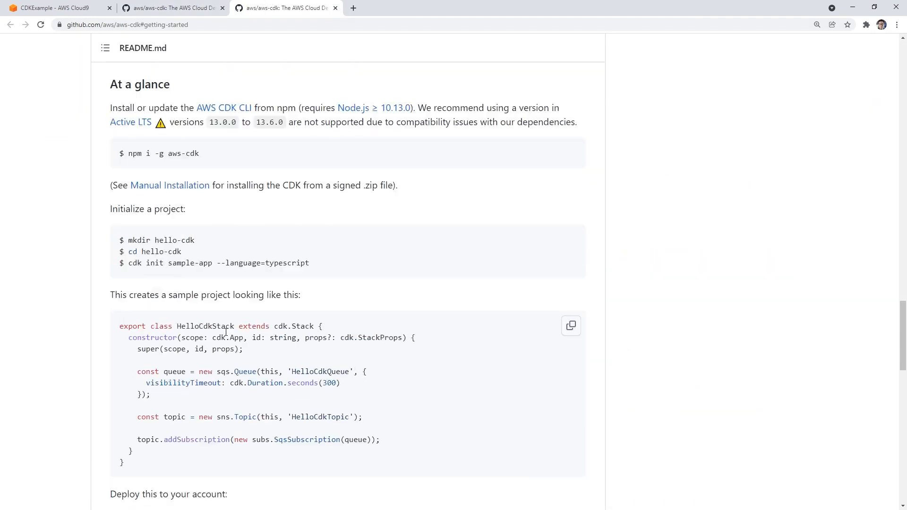
scroll(up, 3)
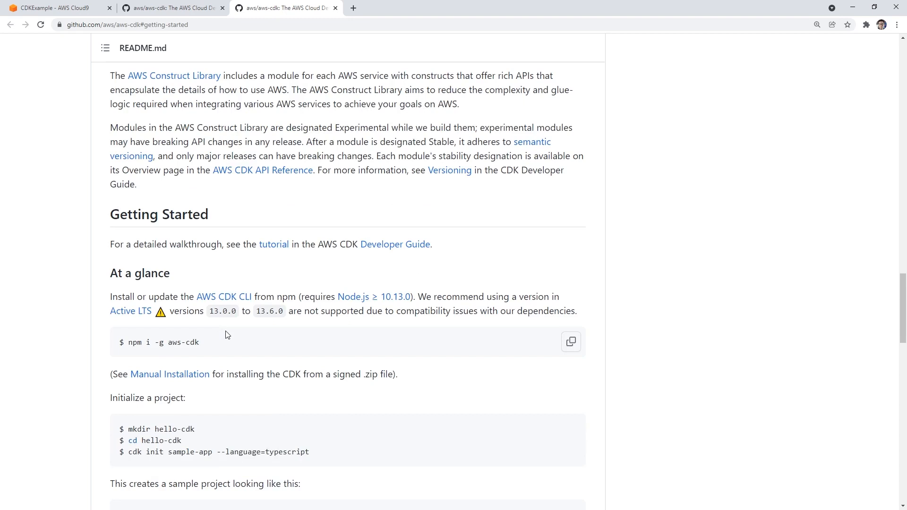
scroll(up, 3)
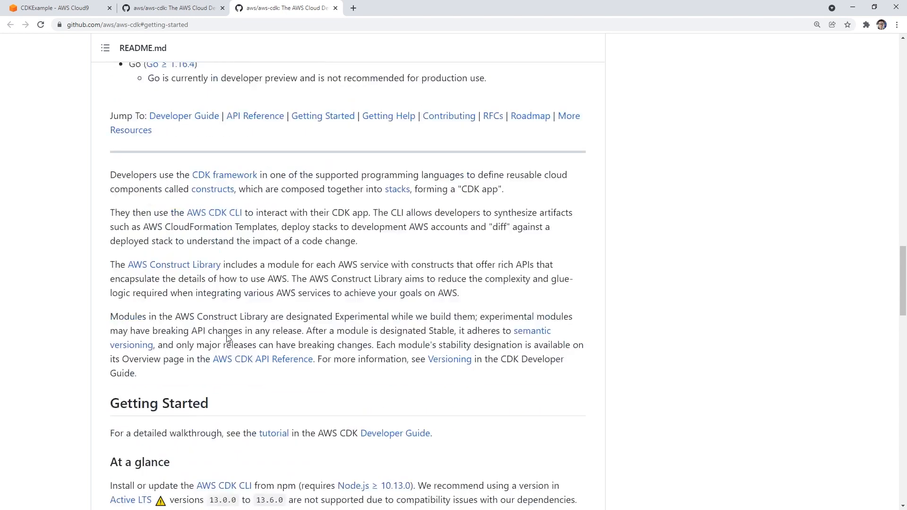
scroll(down, 3)
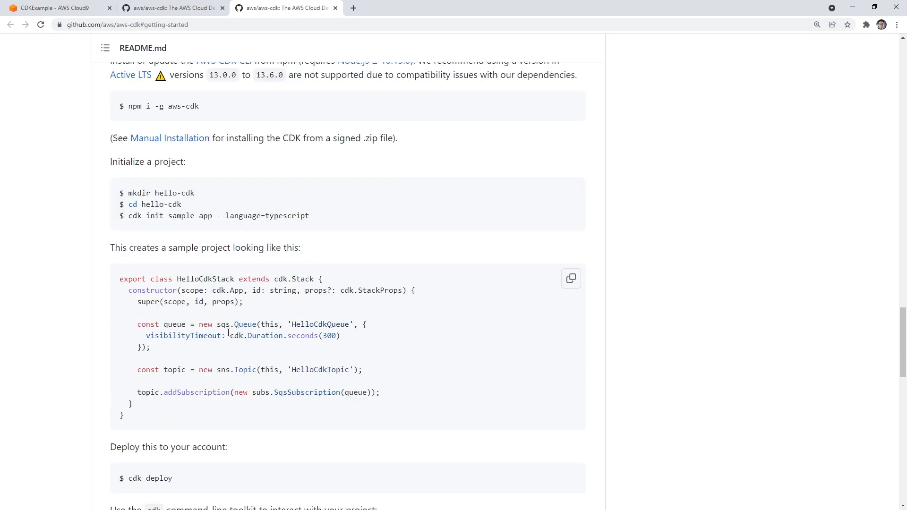
mouse_move(132, 190)
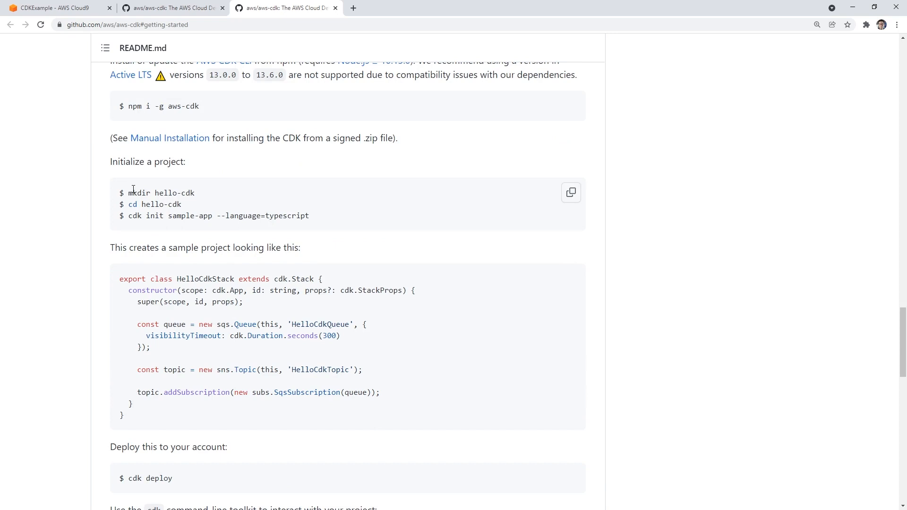
double_click(147, 161)
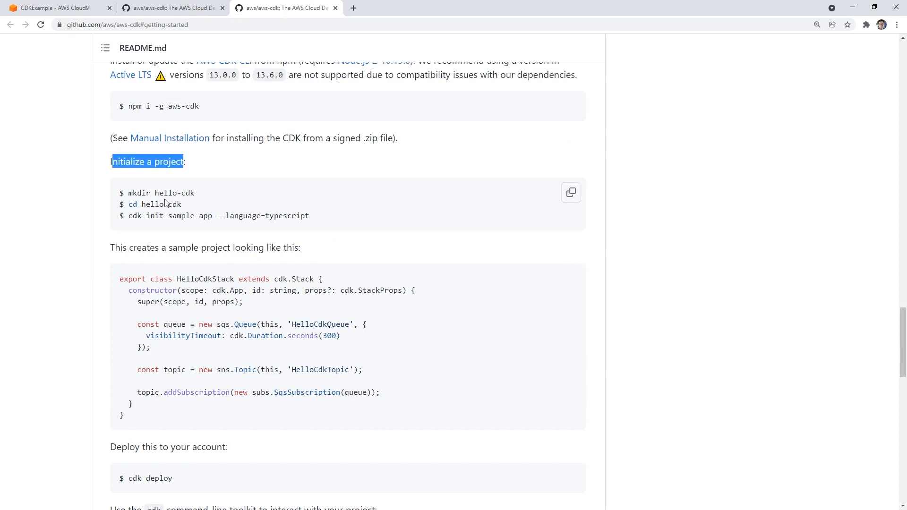
scroll(up, 3)
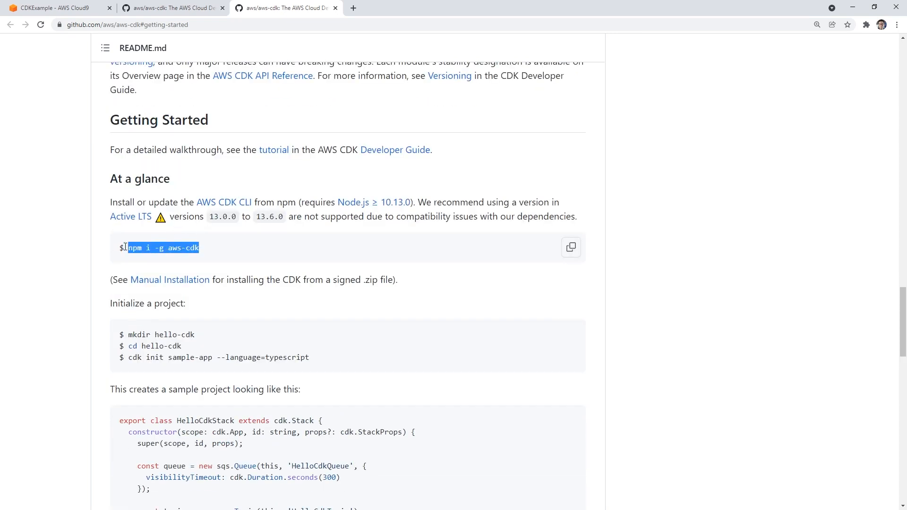
Check on the Cloud9 environment while reading the README's cdk init sample-app and deploy steps
click(57, 8)
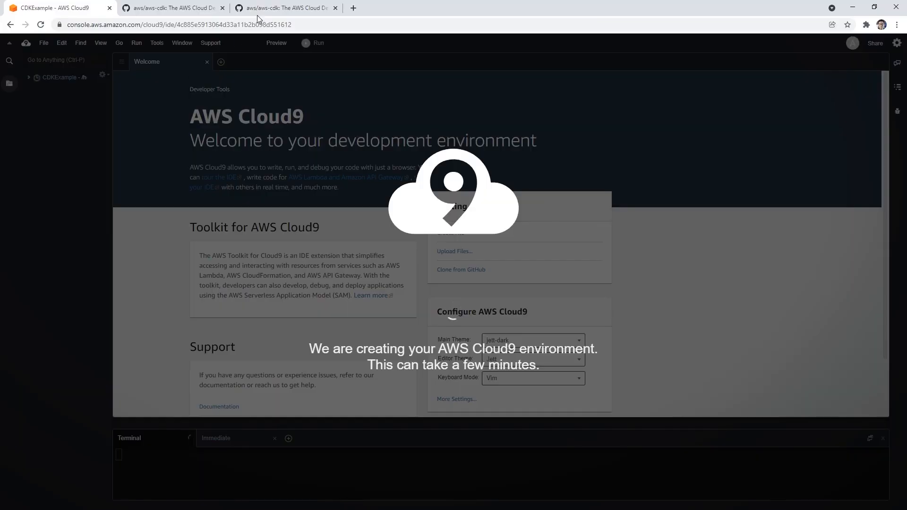
click(284, 8)
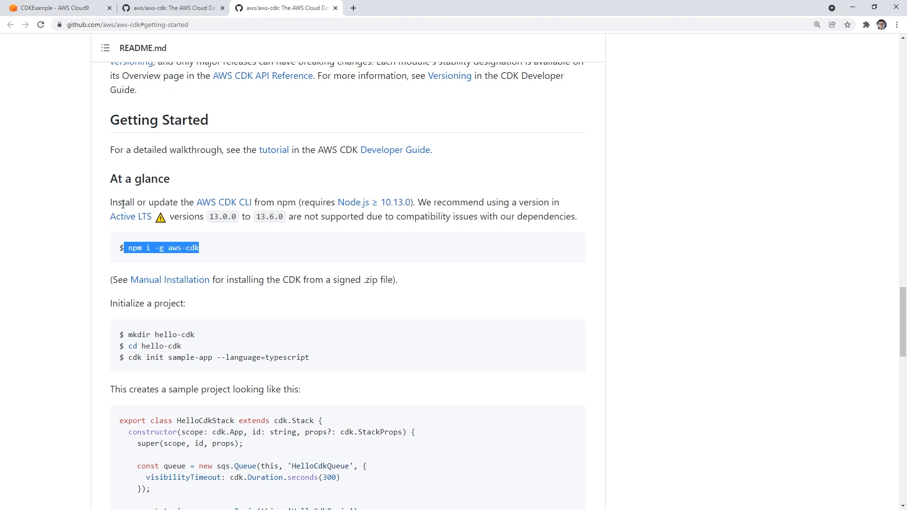
mouse_move(160, 202)
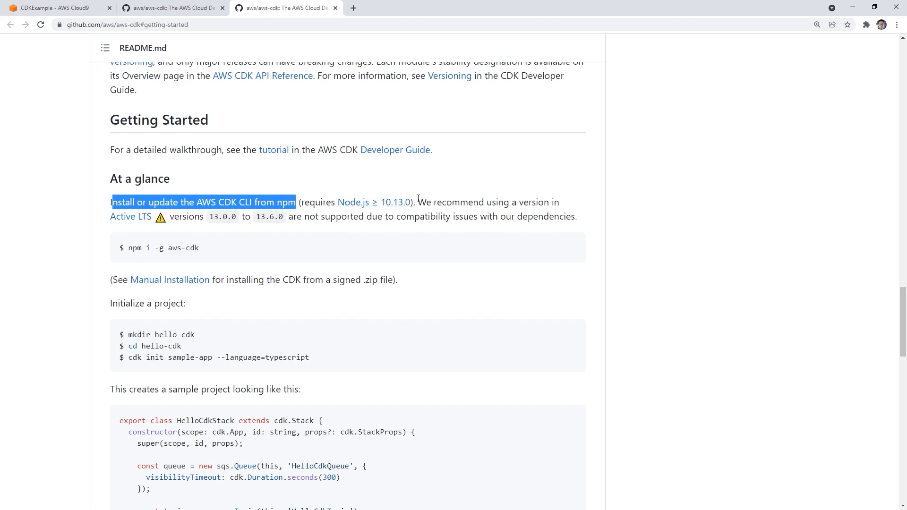
mouse_move(136, 60)
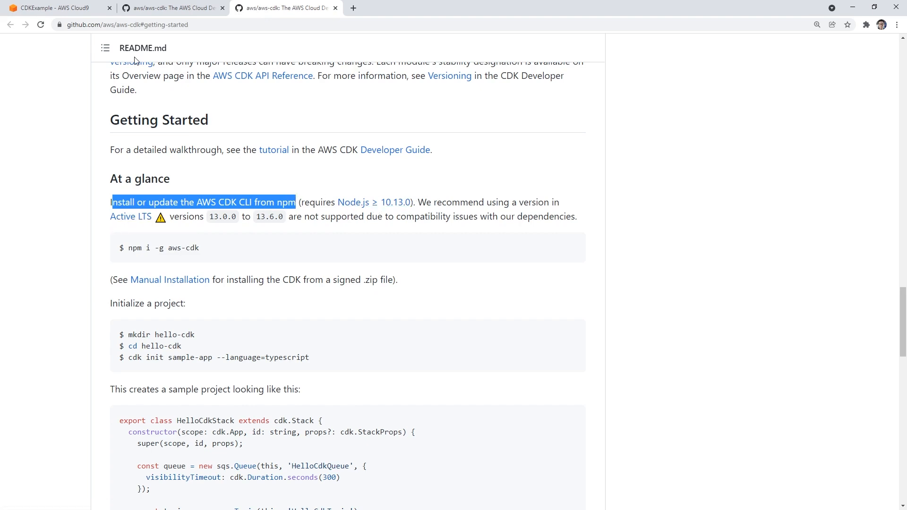
click(55, 8)
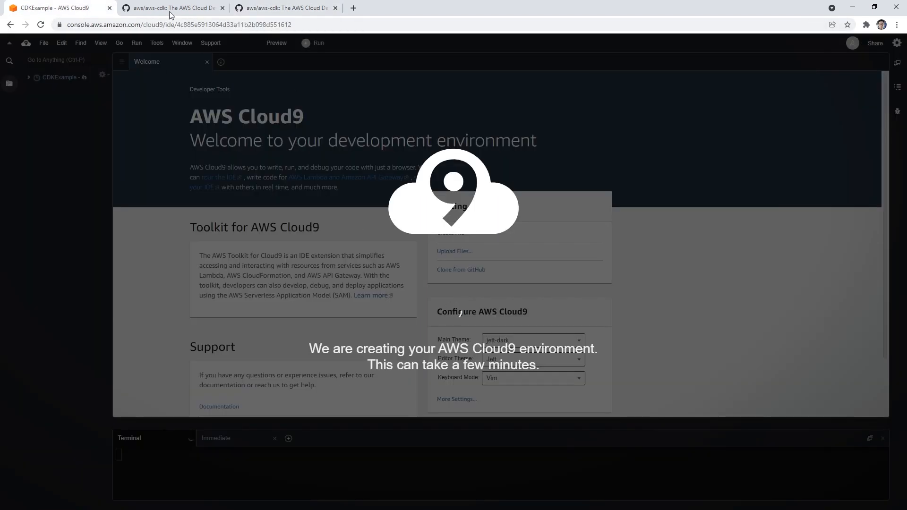
click(284, 7)
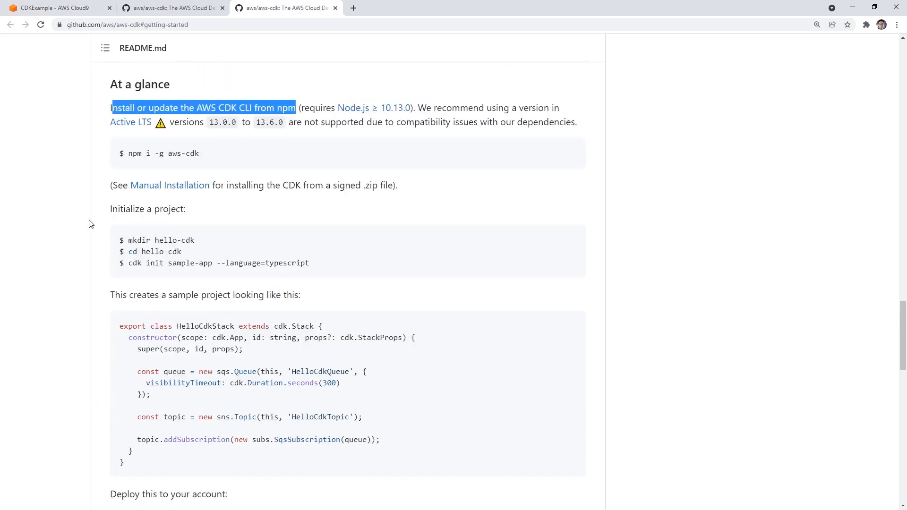
scroll(down, 3)
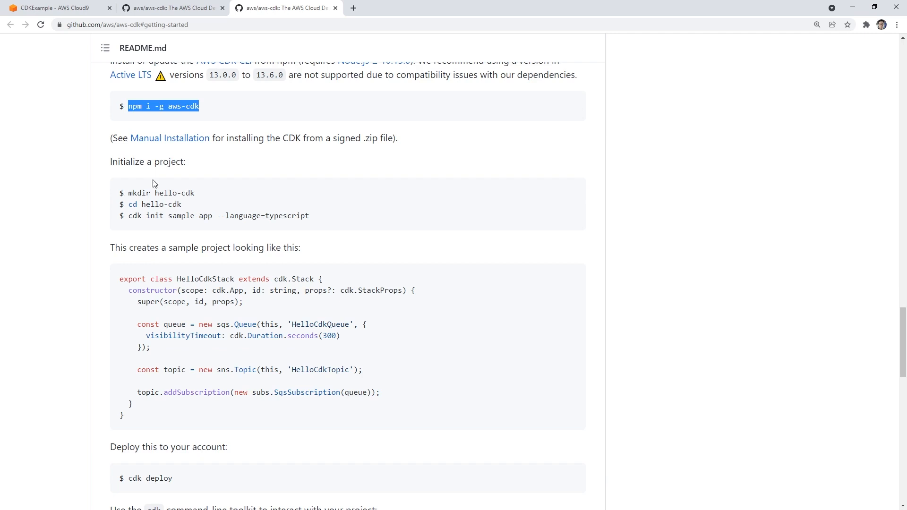
double_click(154, 204)
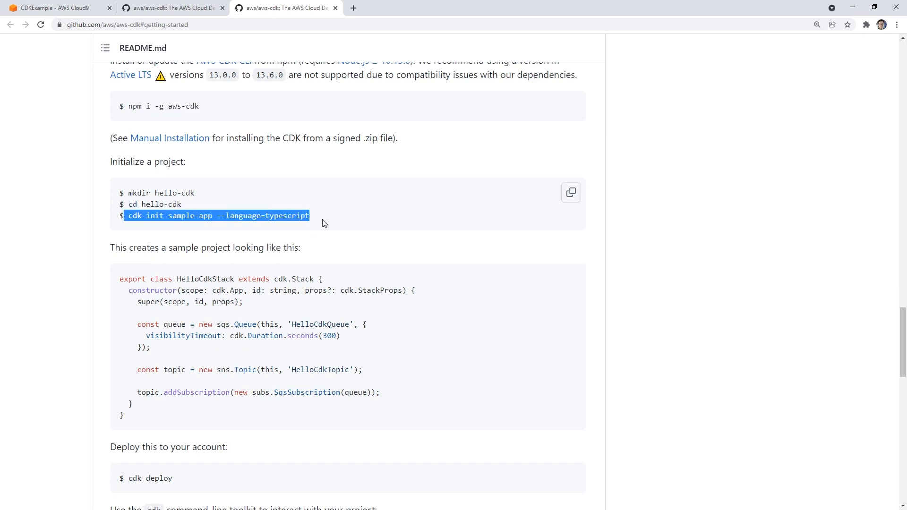
scroll(down, 3)
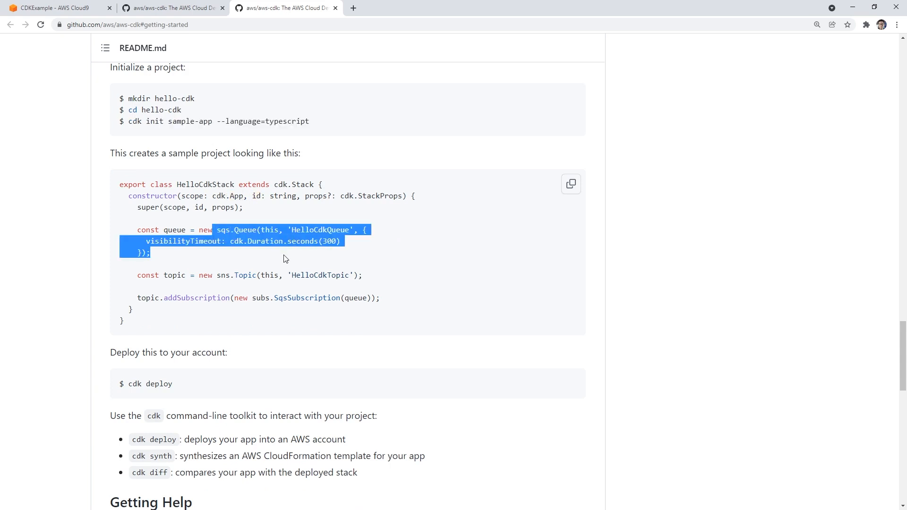
mouse_move(171, 192)
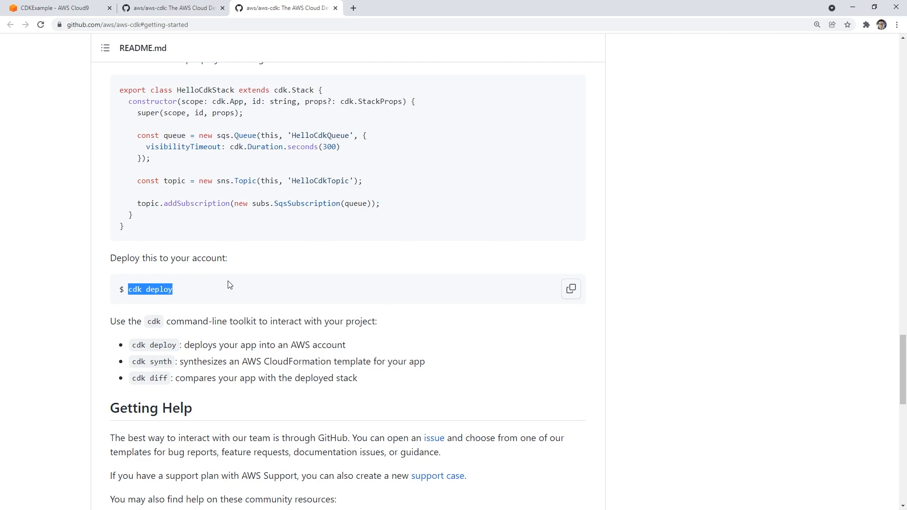
Bring up the other aws-cdk README tab, then return to the loaded Cloud9 IDE
click(169, 8)
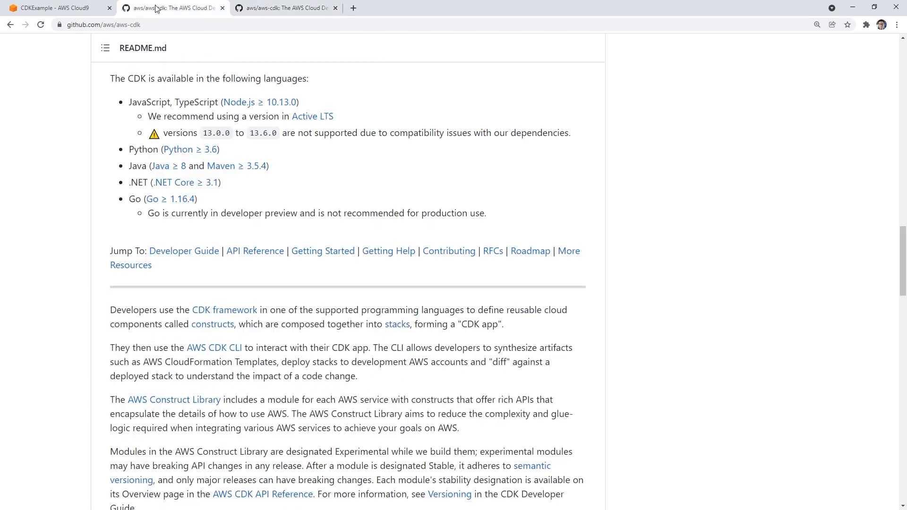
click(55, 8)
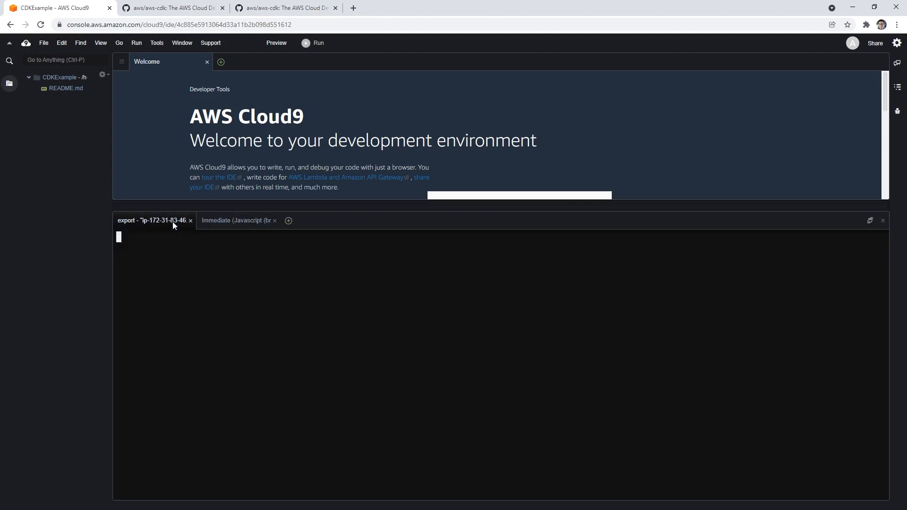
Leave a single bash terminal in the Cloud9 IDE and run npm at its prompt
click(236, 220)
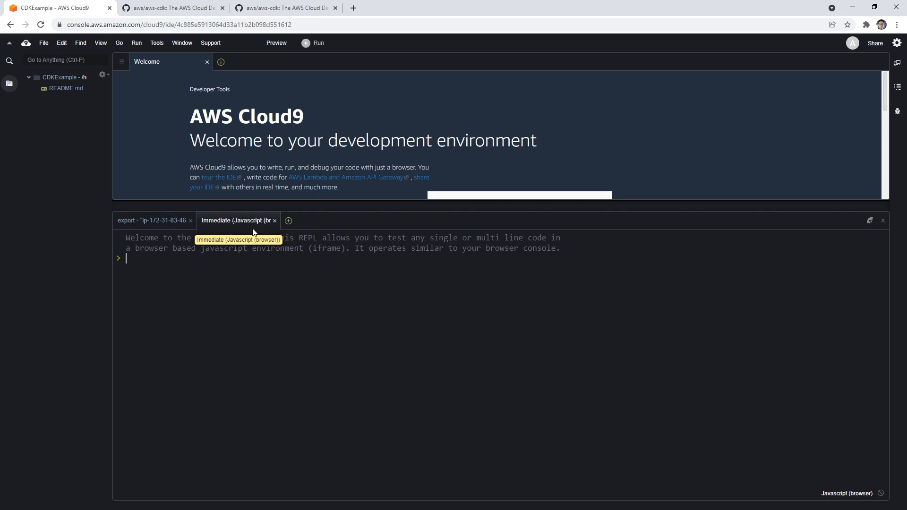
click(274, 220)
text(npm)
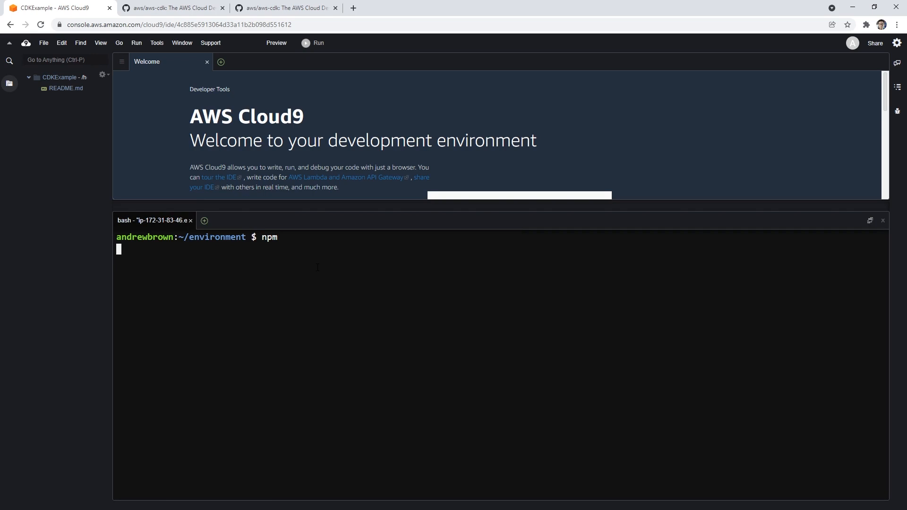
key(Return)
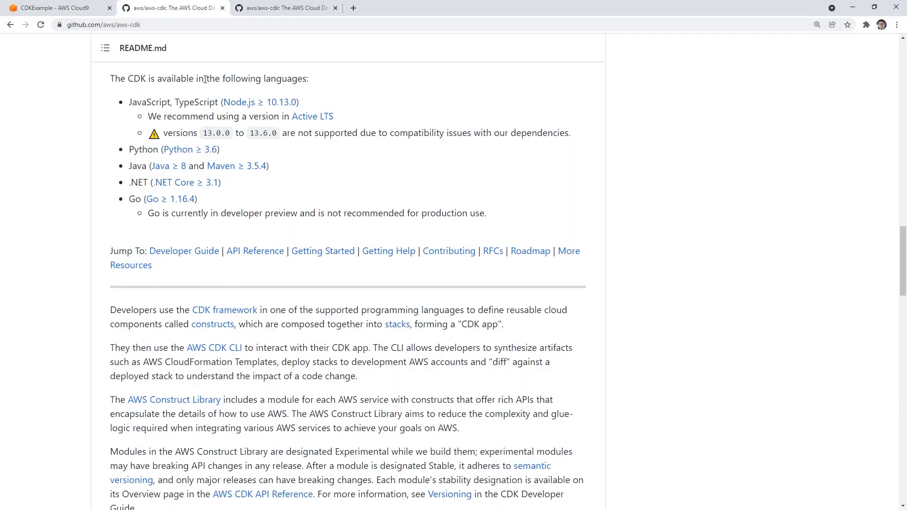
mouse_move(266, 102)
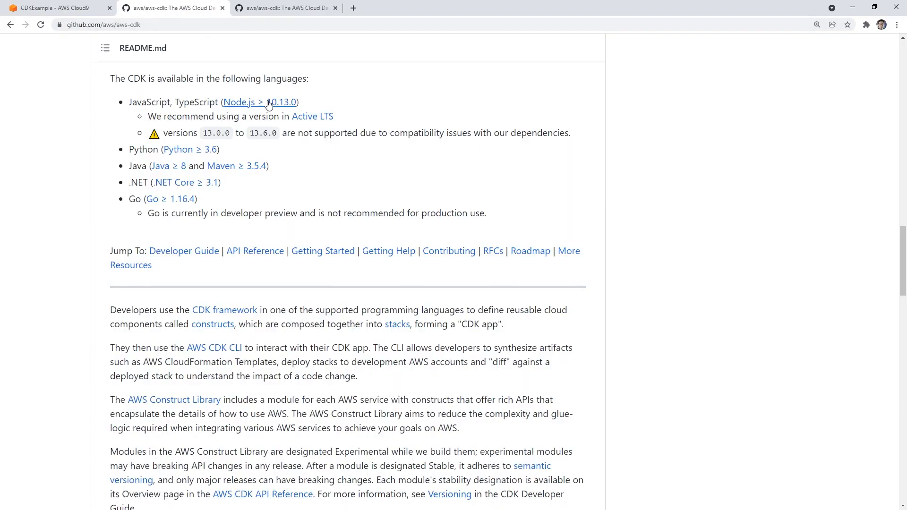
mouse_move(308, 104)
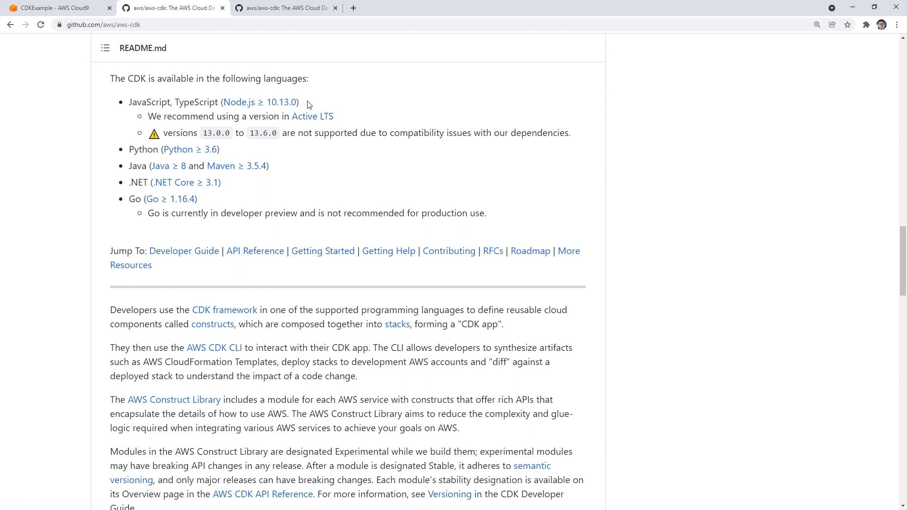
click(55, 7)
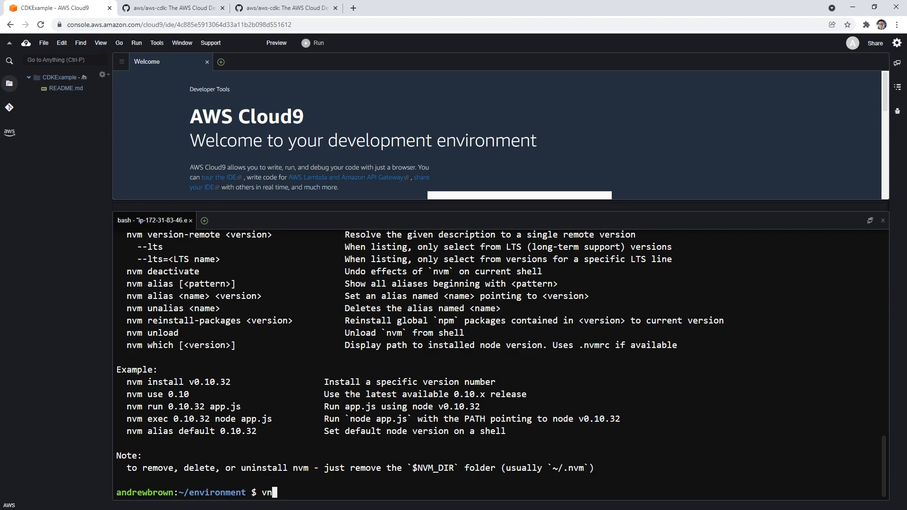
Check the Node version with nvm list and node -v (v17.0.1) against the README's requirement
text(nvm list)
key(Return)
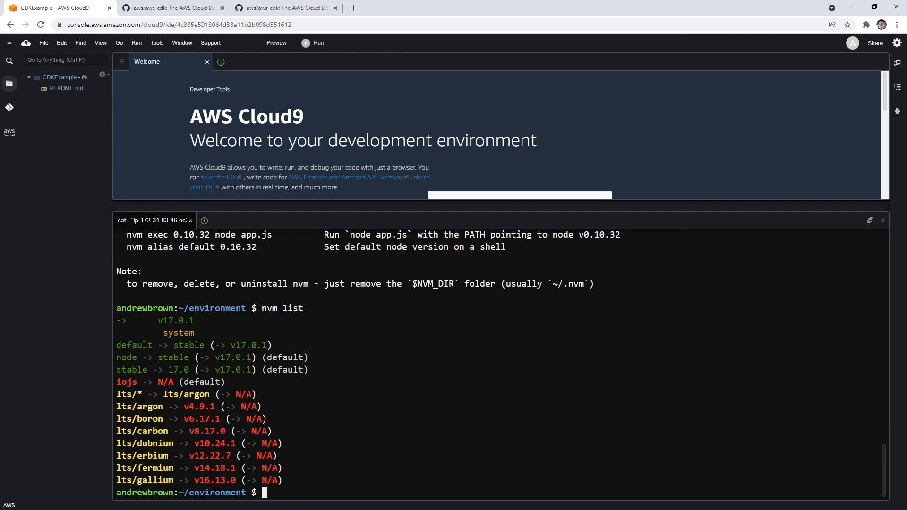
double_click(175, 321)
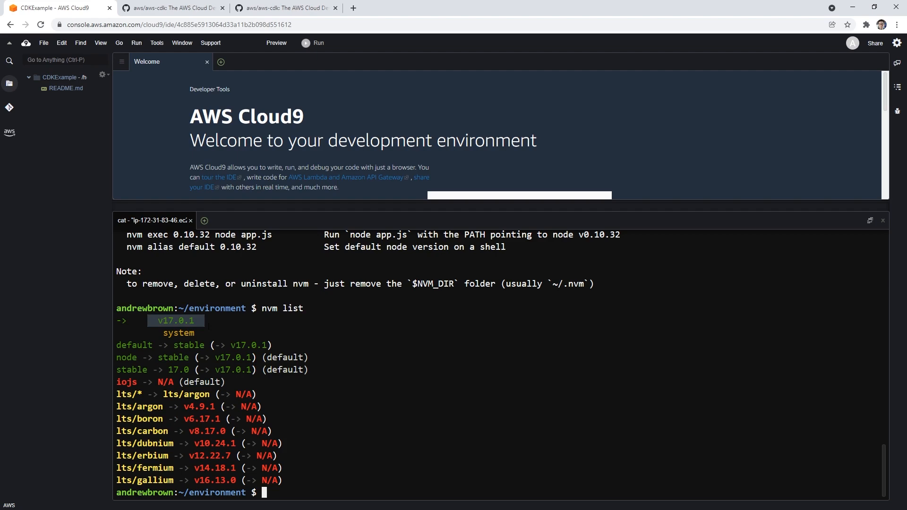
click(172, 7)
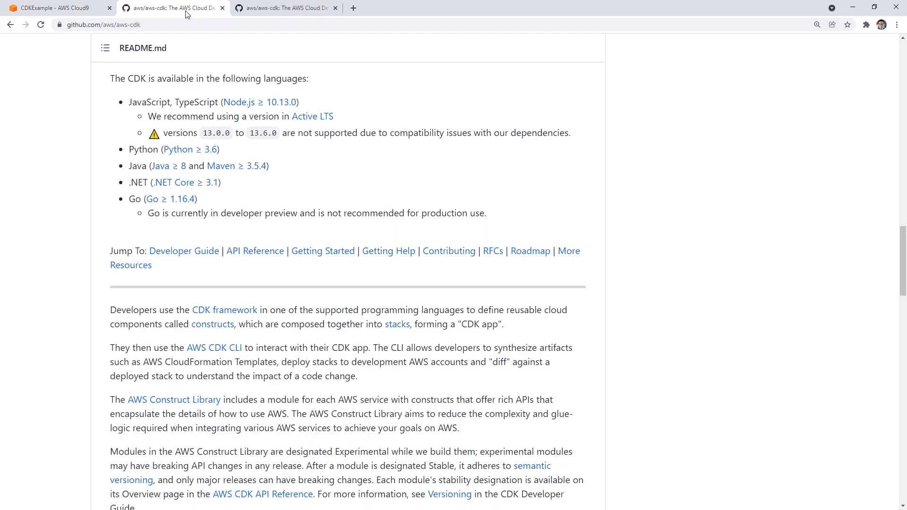
mouse_move(83, 28)
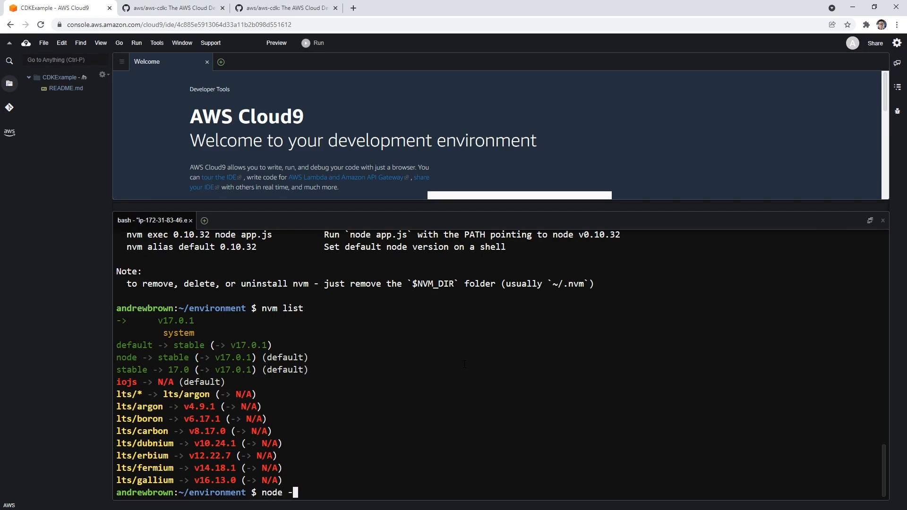
key(Return)
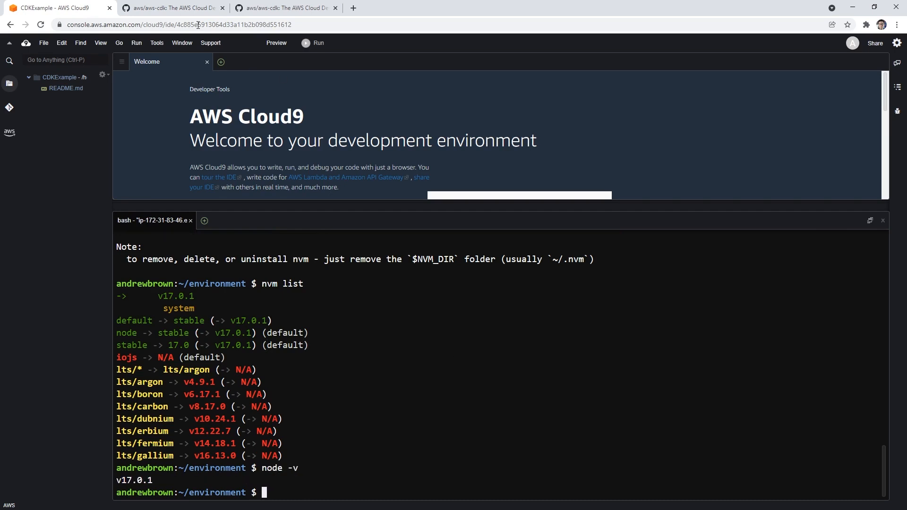
click(172, 8)
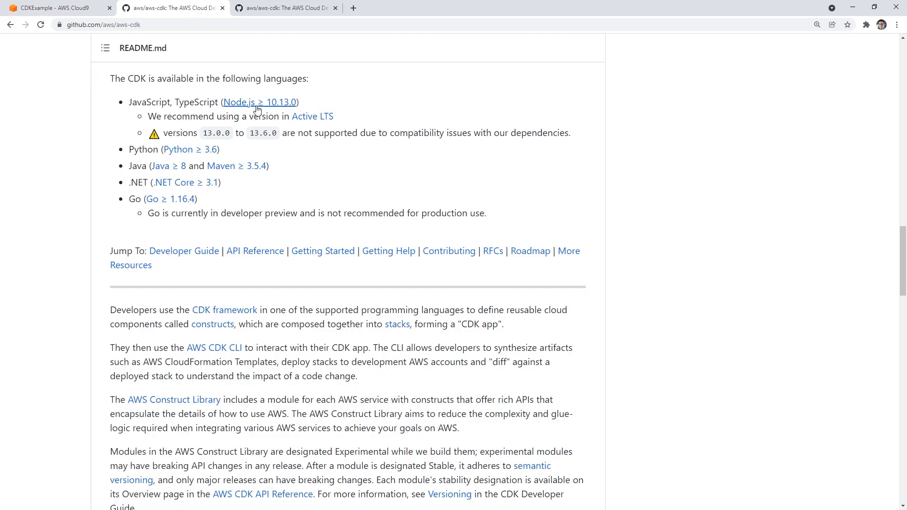
mouse_move(243, 155)
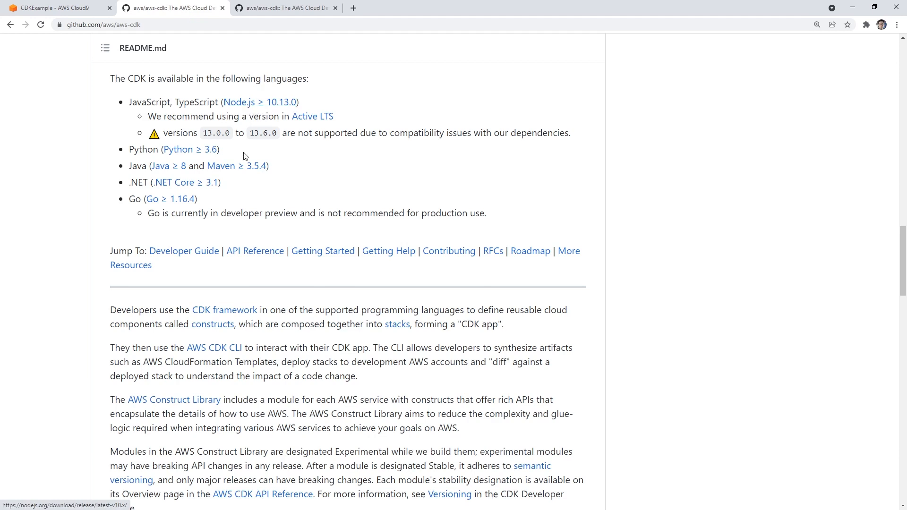
scroll(down, 3)
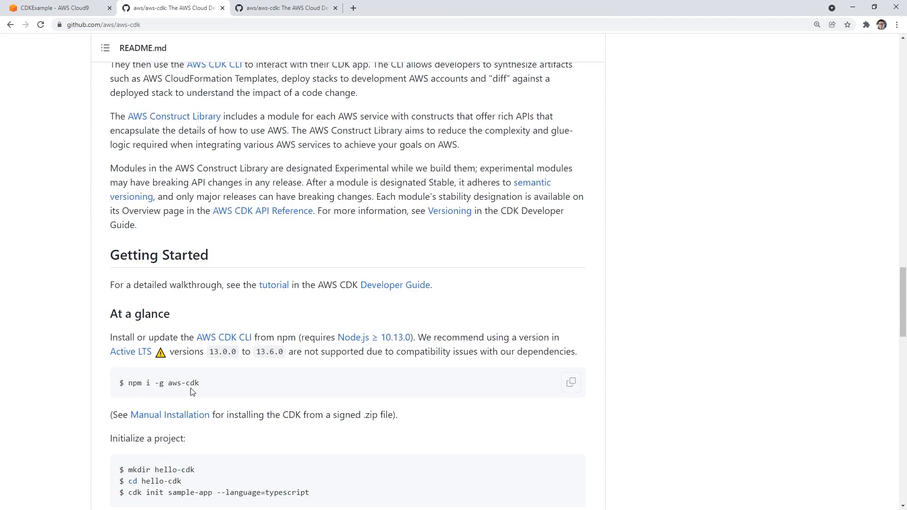
click(55, 7)
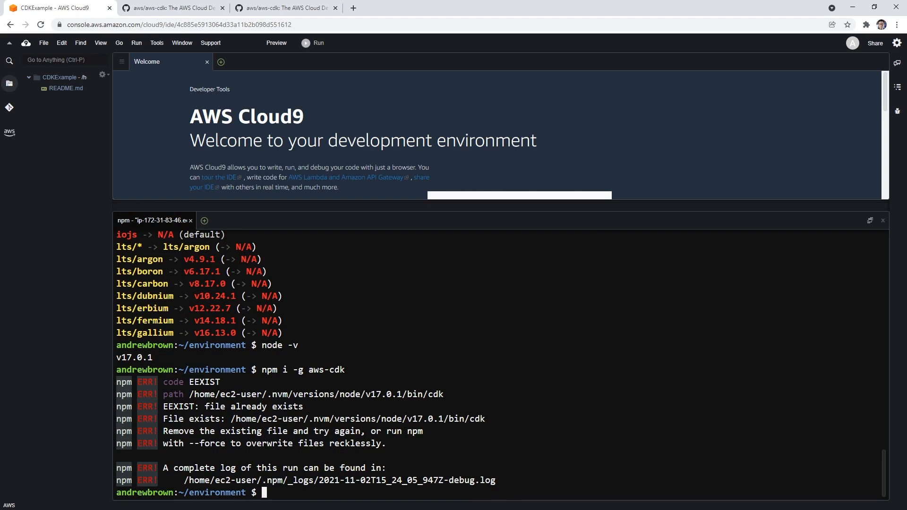
Run cdk in the terminal and read its usage and command list despite the Node v17.0.1 warning
text(aws-cdk)
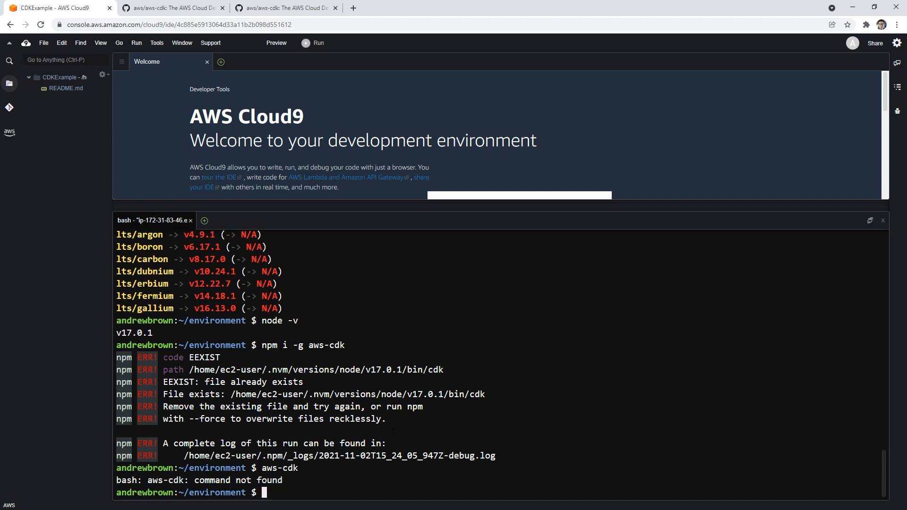
click(171, 8)
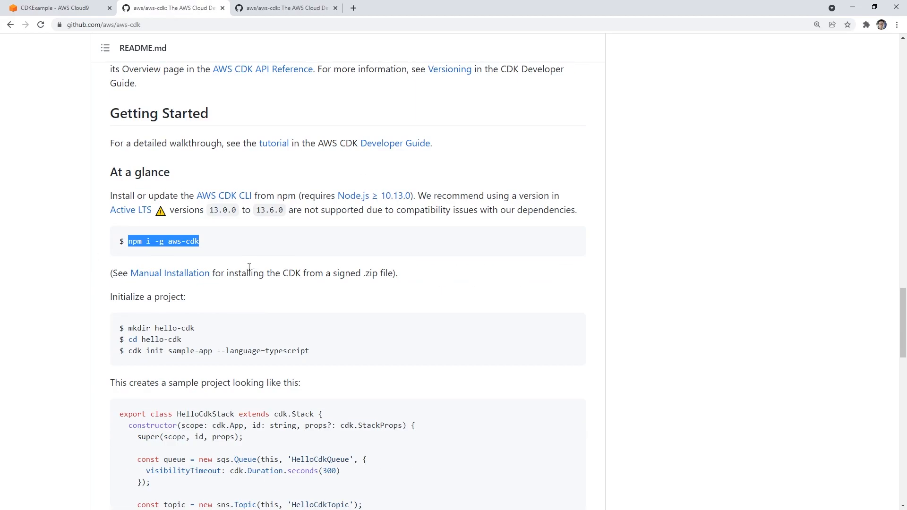
click(54, 8)
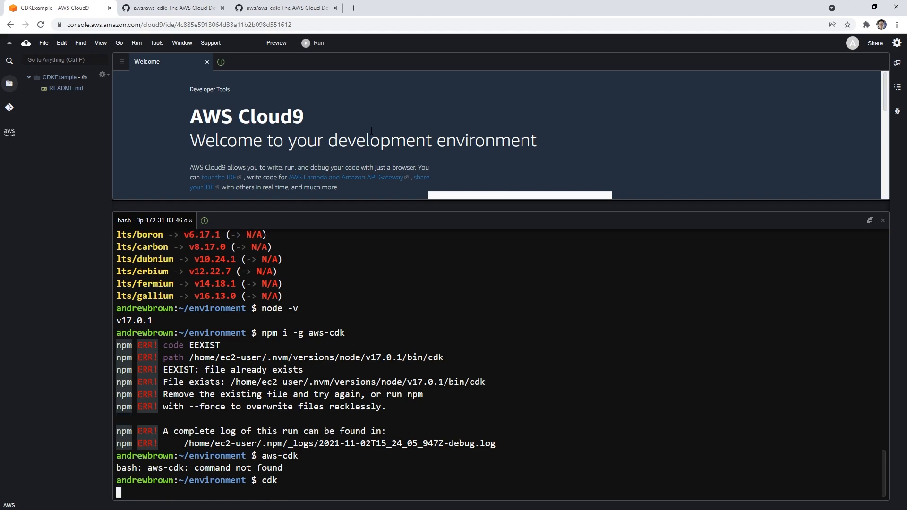
key(Return)
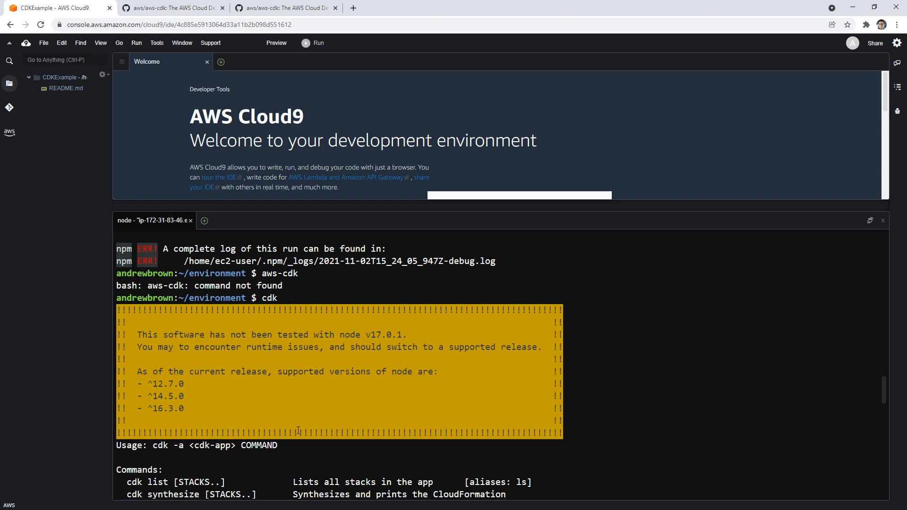
scroll(down, 3)
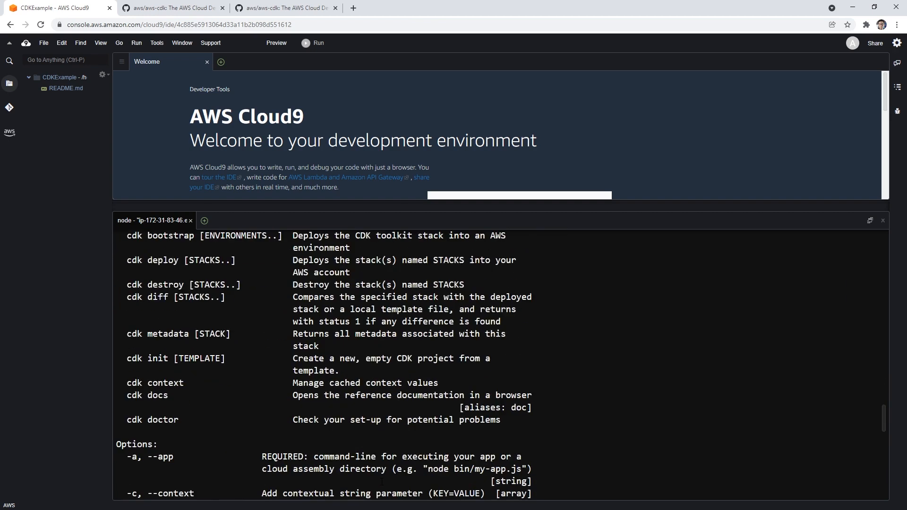
scroll(down, 3)
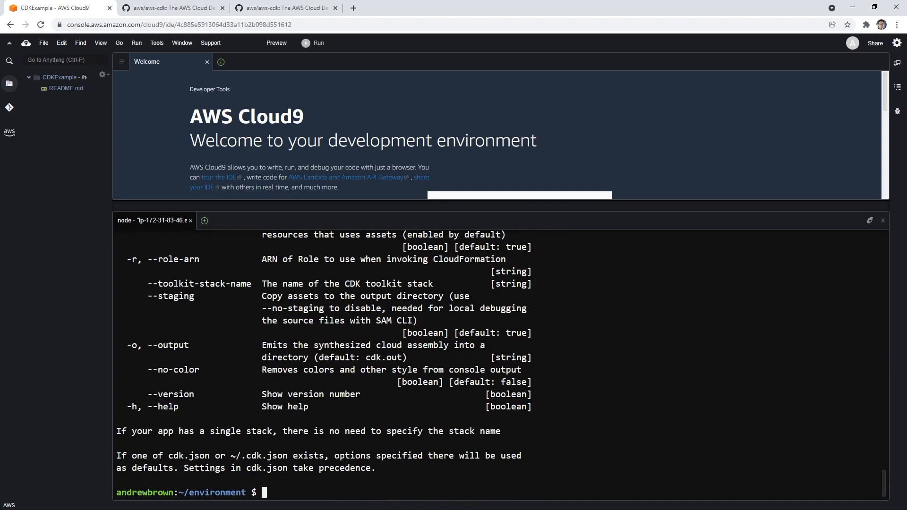
click(172, 8)
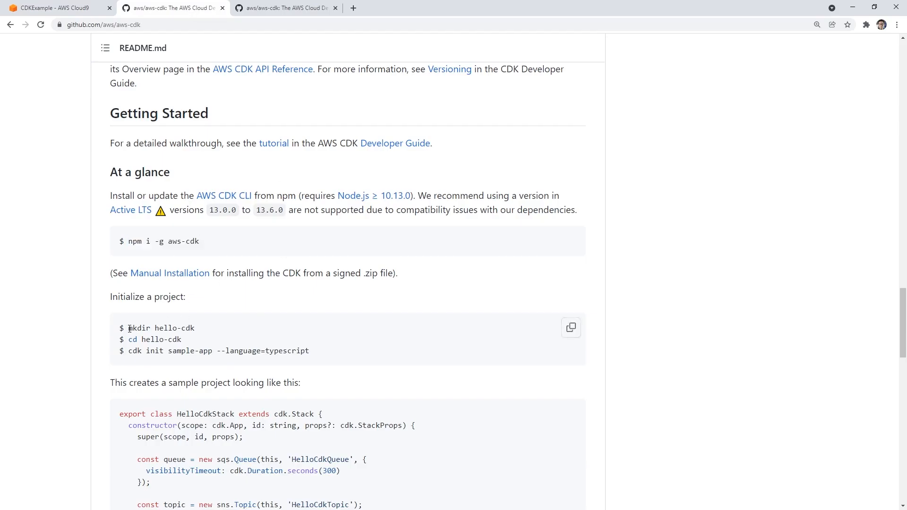
Make a hello-cdk folder and run cdk init sample-app --language=typescript inside it
click(55, 8)
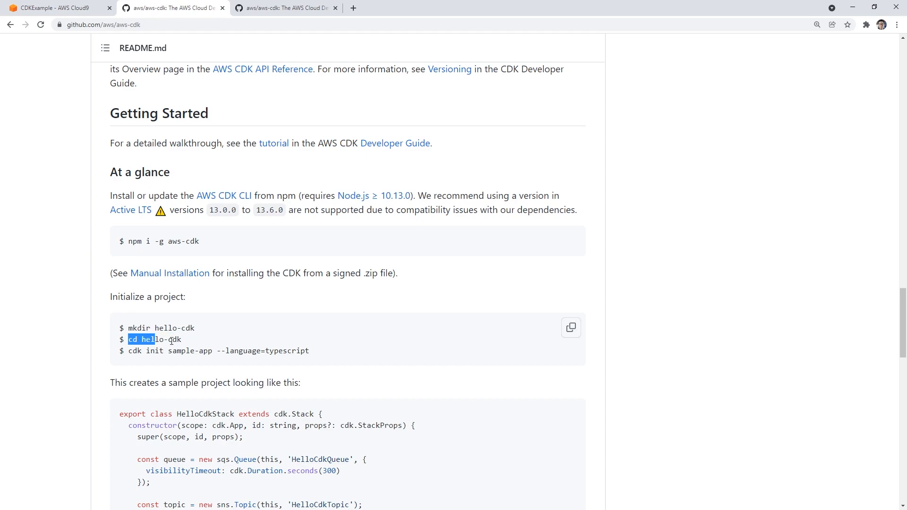
click(57, 8)
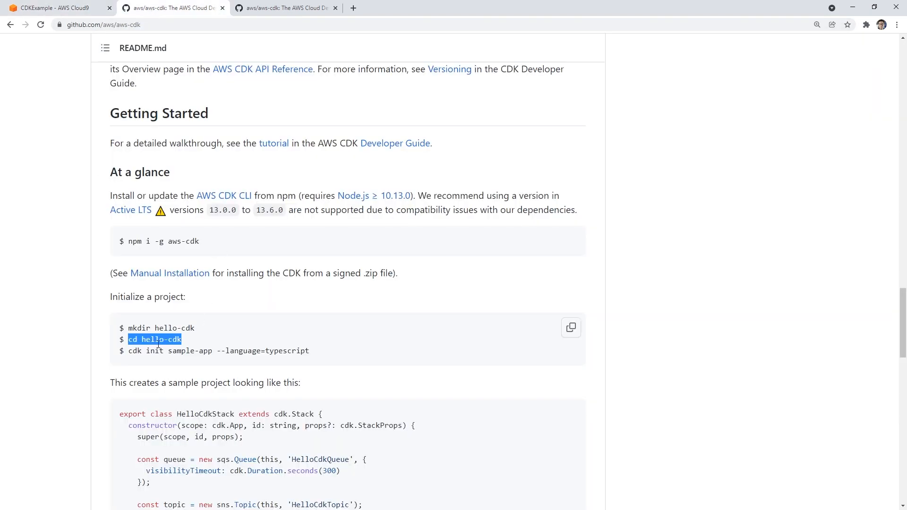
click(55, 8)
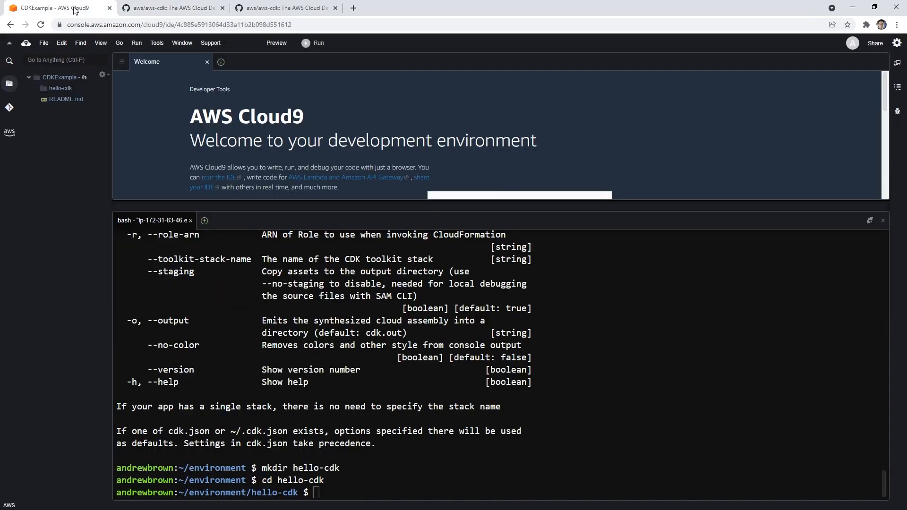
text(cdk init sample-app --language=typescript)
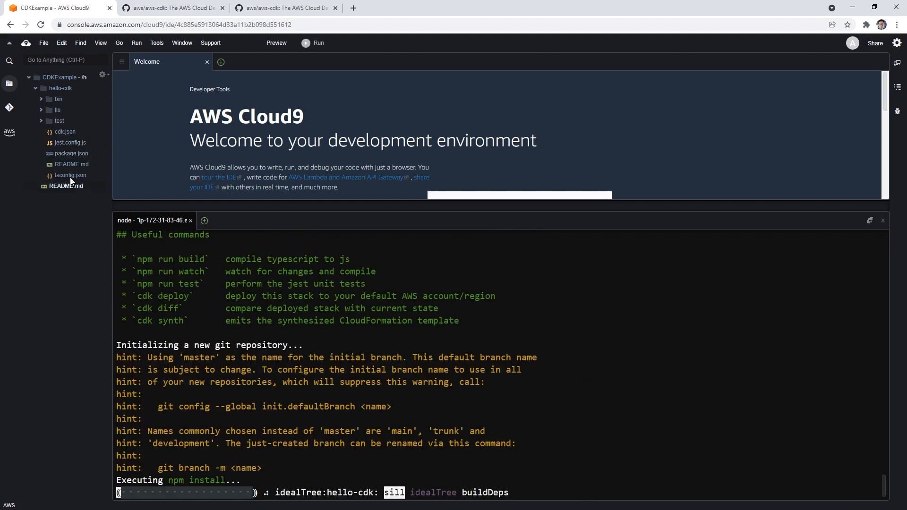
View the generated lib/hello-cdk-stack.ts stack file in the project tree
click(58, 110)
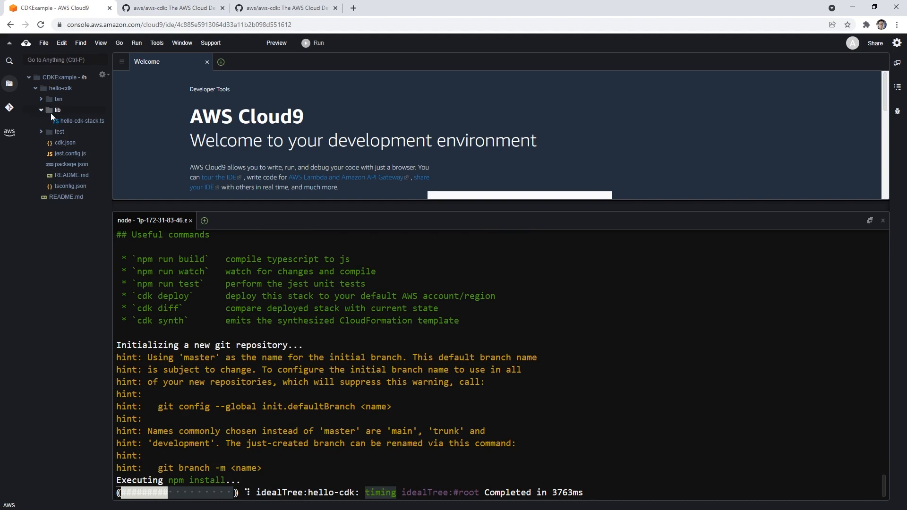
click(79, 121)
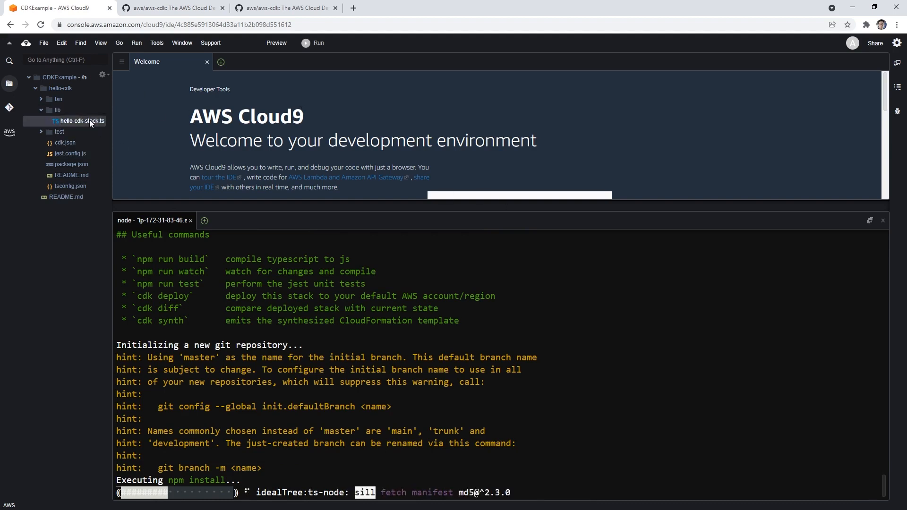
click(172, 7)
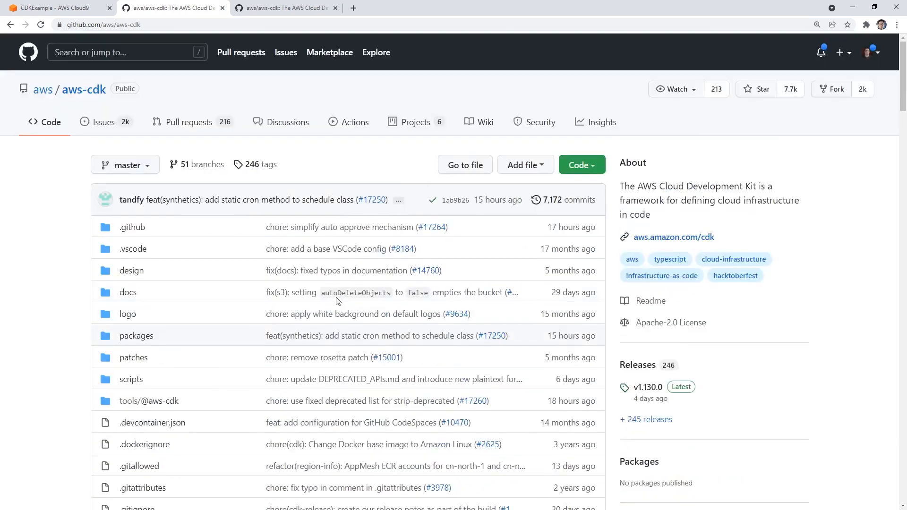
Search Google for aws cdk documentation and go to the AWS CDK Reference Documentation page
text(aws cdk)
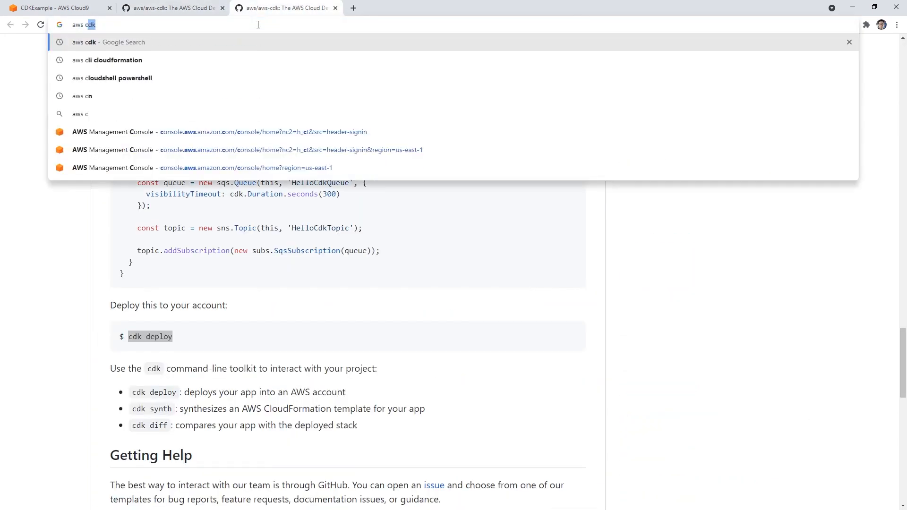
text(docu)
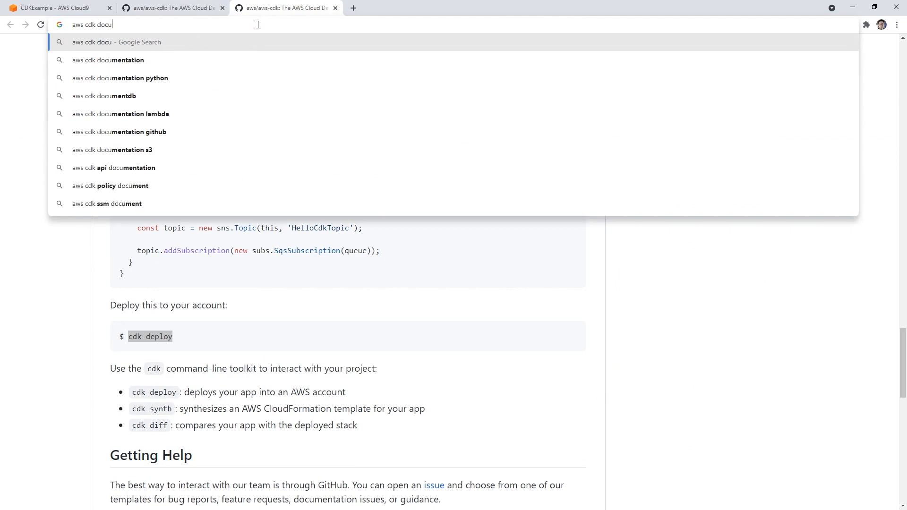
key(Return)
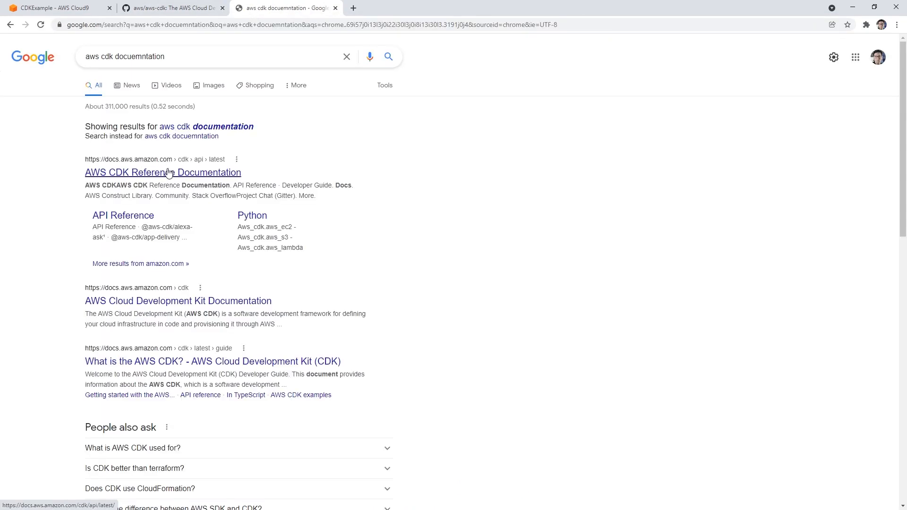
click(164, 172)
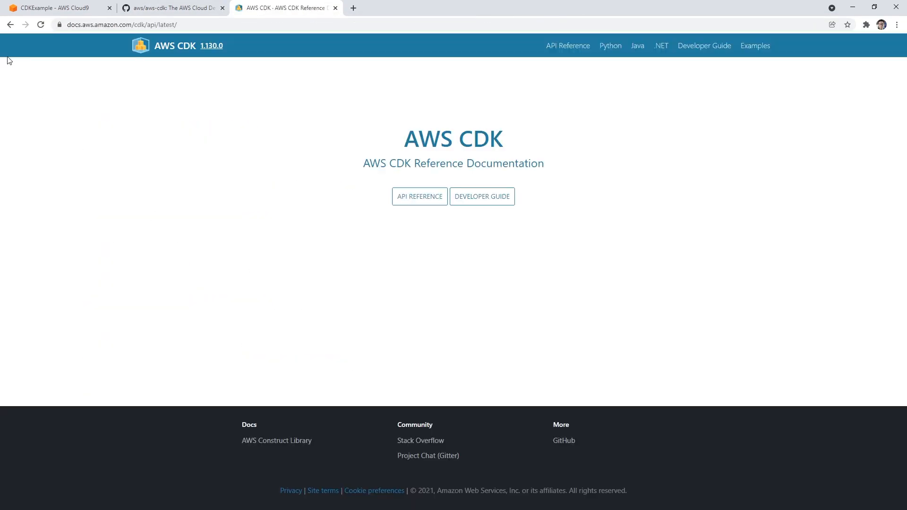
mouse_move(606, 62)
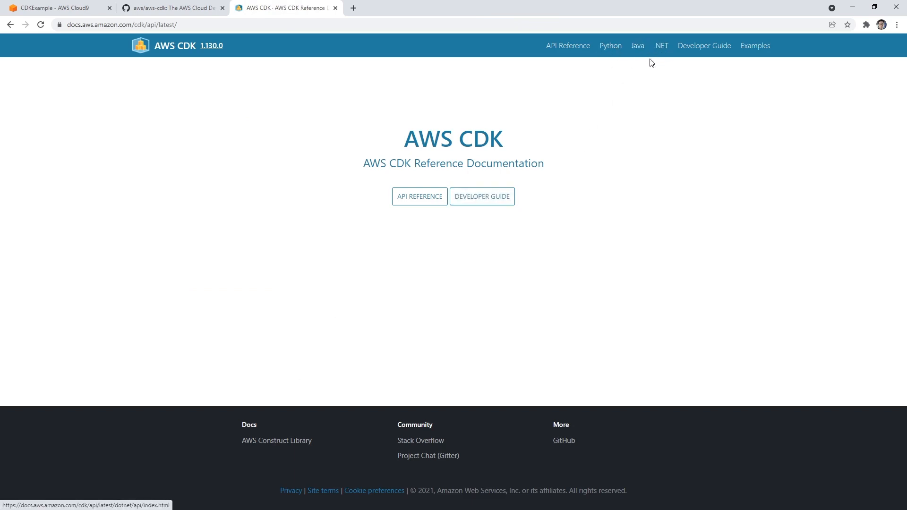
mouse_move(612, 62)
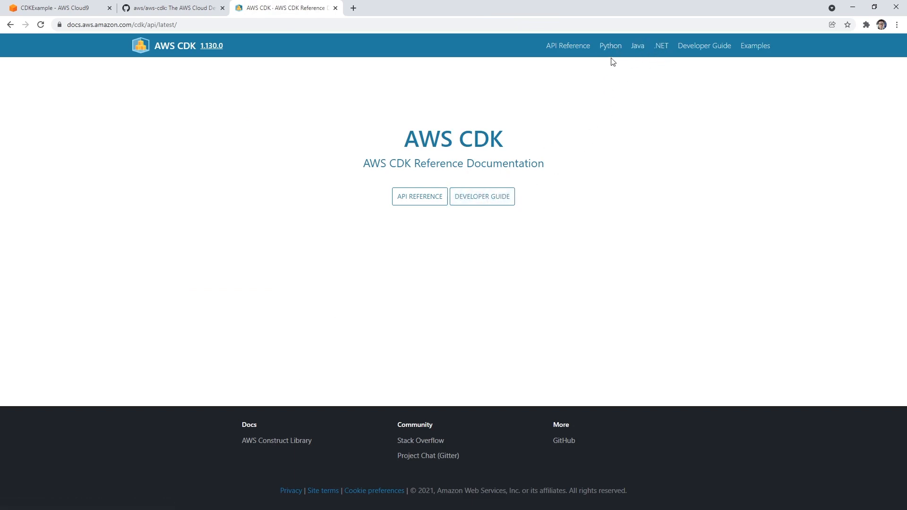
Read the Developer Guide's 'What is the AWS CDK?' page, then return to Cloud9
click(481, 196)
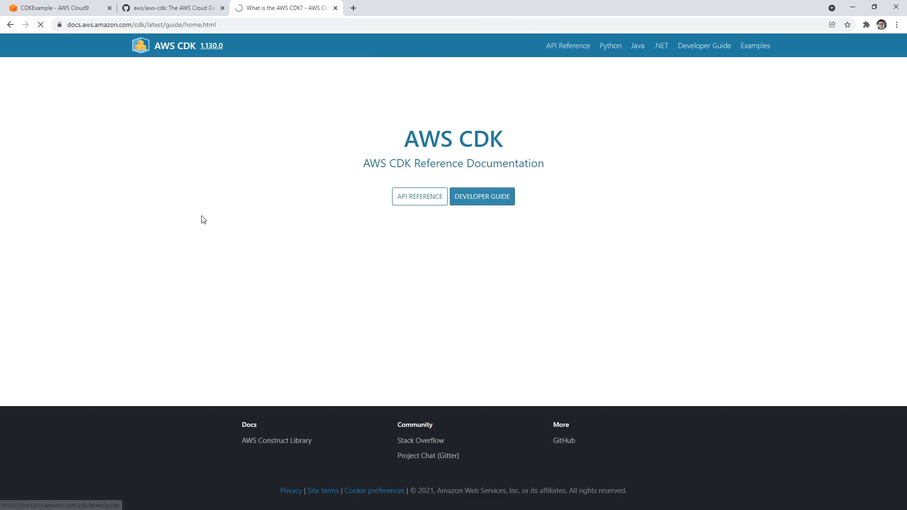
click(481, 197)
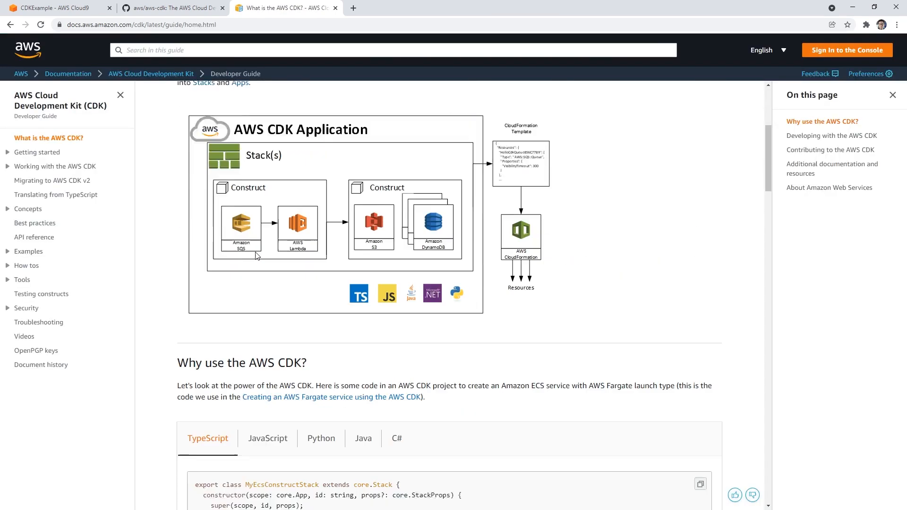
scroll(down, 3)
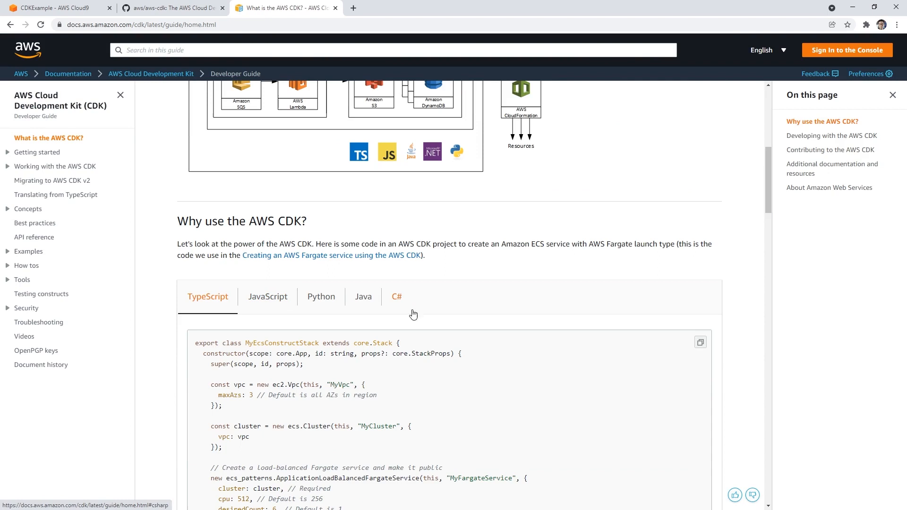
mouse_move(445, 300)
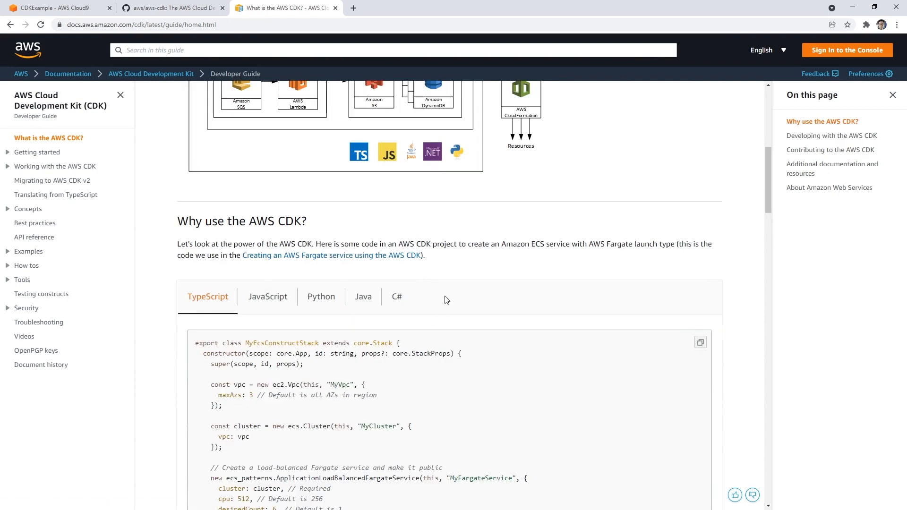
click(55, 7)
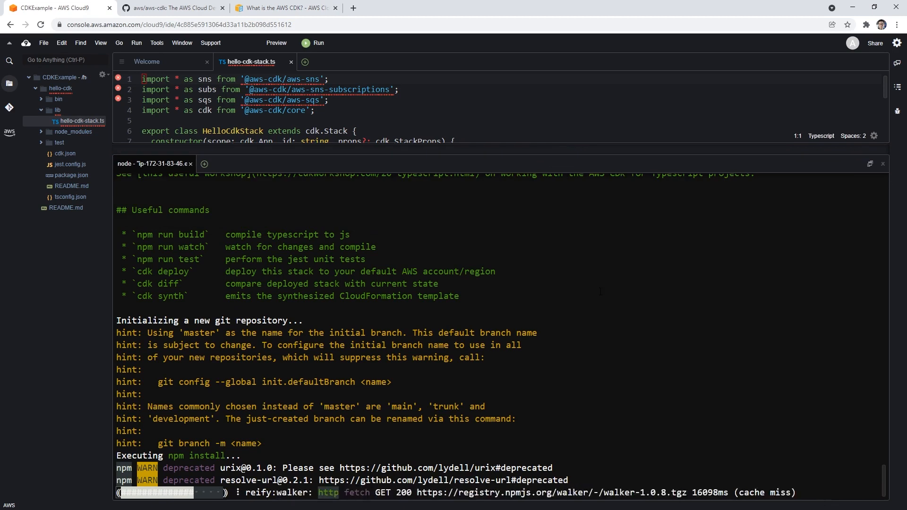
Read hello-cdk-stack.ts, focusing on the HelloCdkTopic definition and its queue subscription
scroll(down, 3)
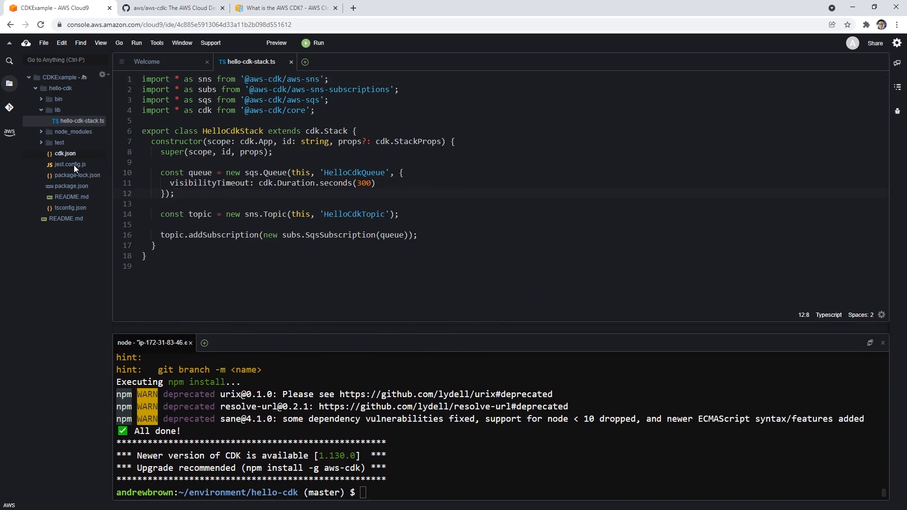
mouse_move(69, 165)
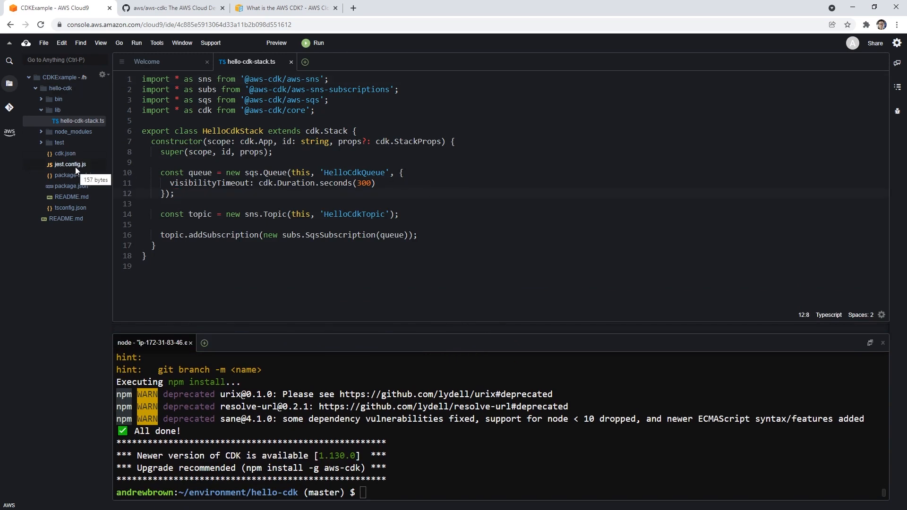
mouse_move(89, 154)
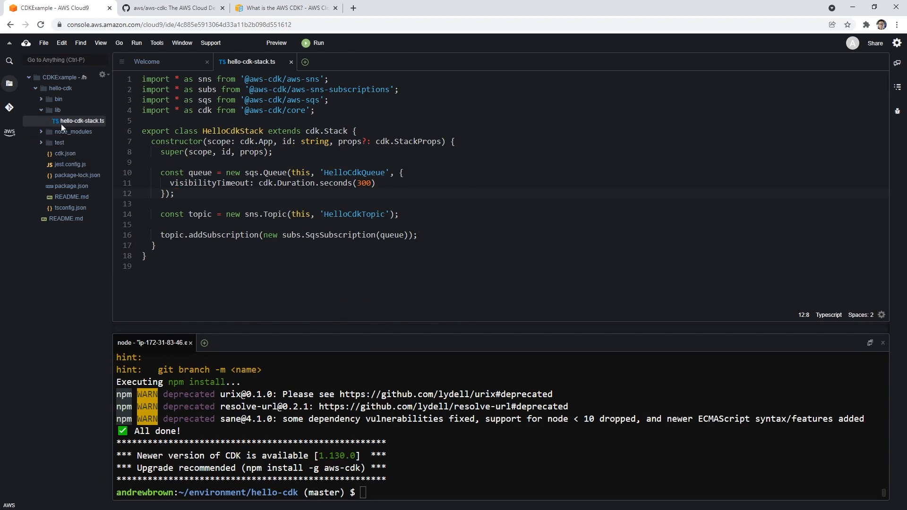
click(283, 161)
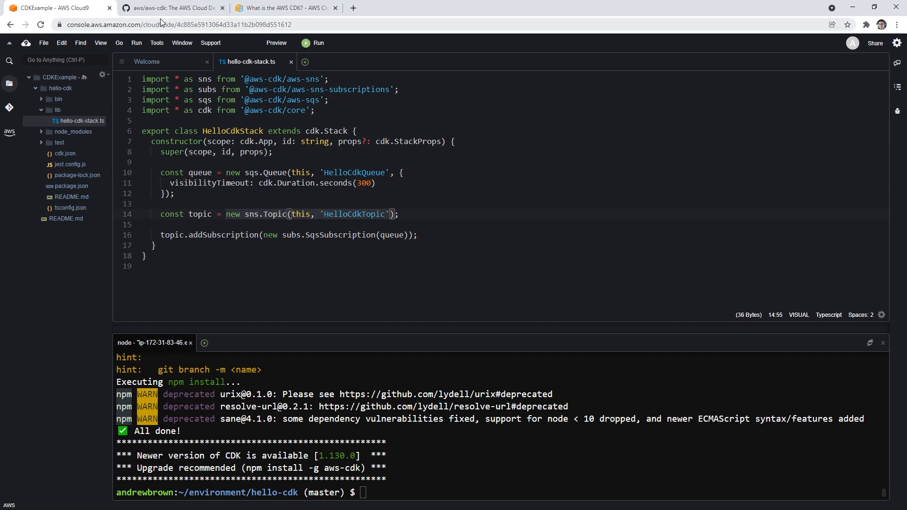
Locate the 'cdk deploy' command under 'Deploy this to your account' in the aws-cdk README
click(171, 8)
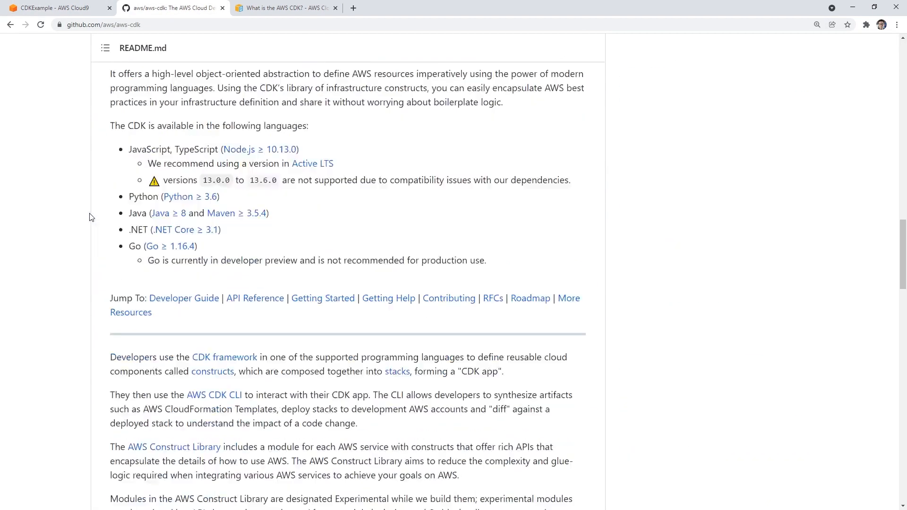
scroll(down, 3)
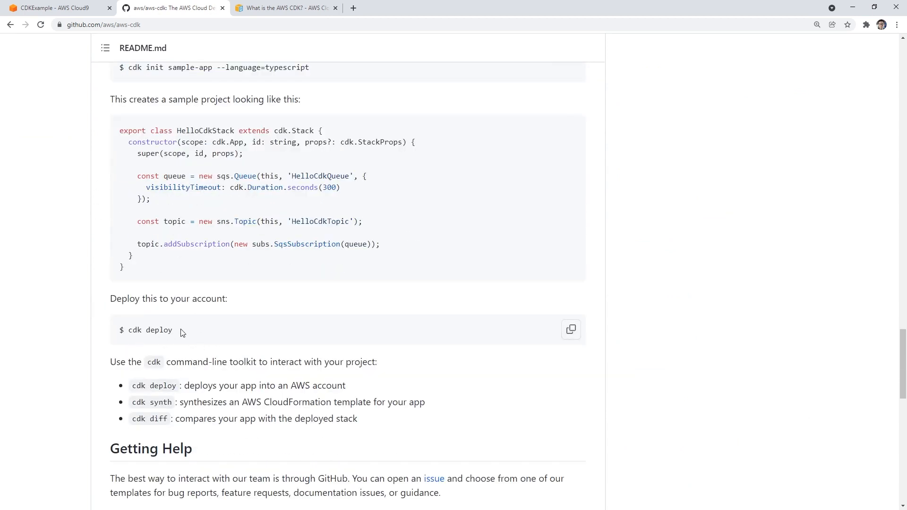
click(55, 7)
text(aws)
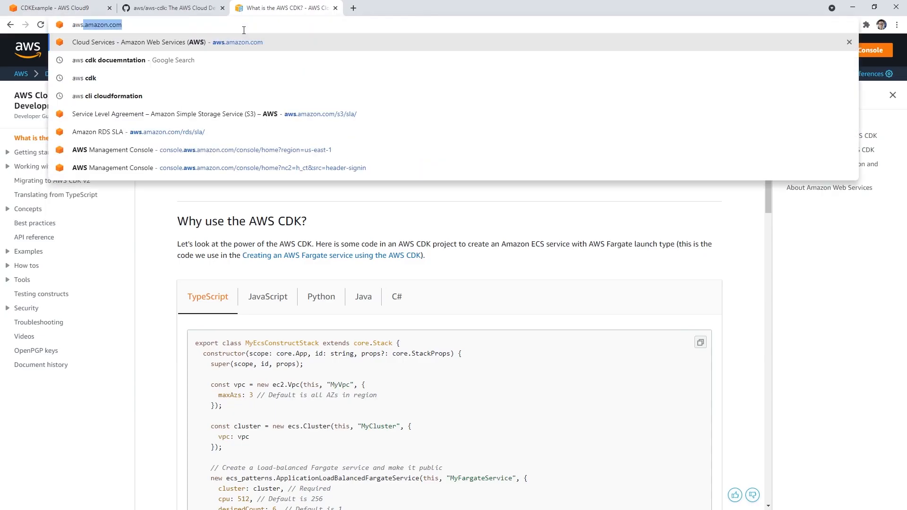
Reach CloudFormation from the AWS Management Console and bring up HelloCdkStack's details
click(169, 42)
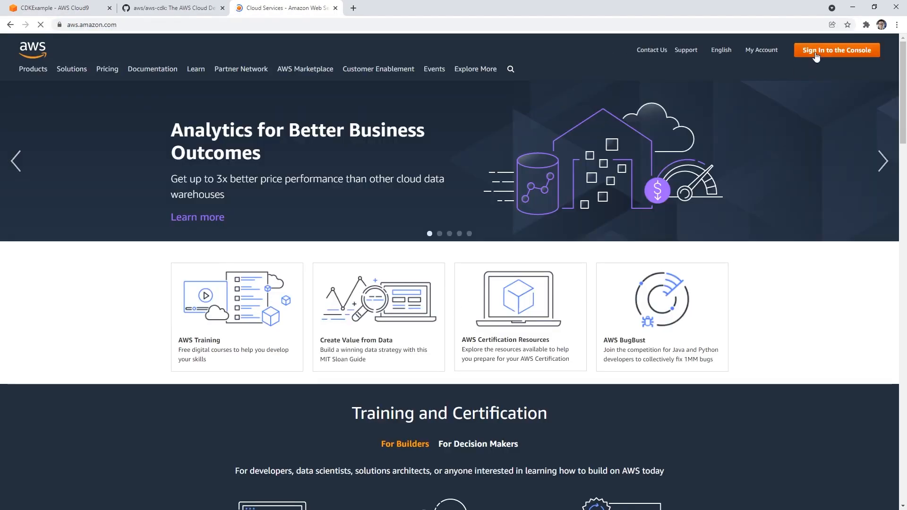
click(835, 50)
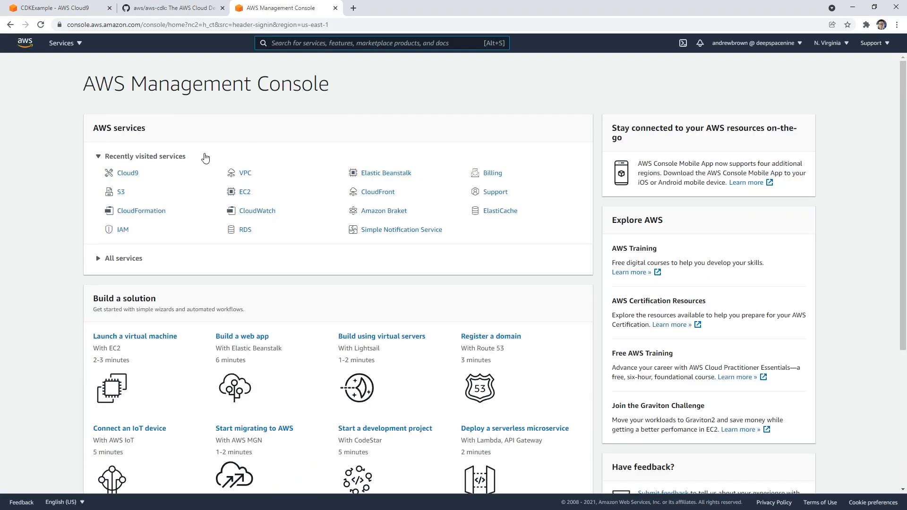
text(cloudformation)
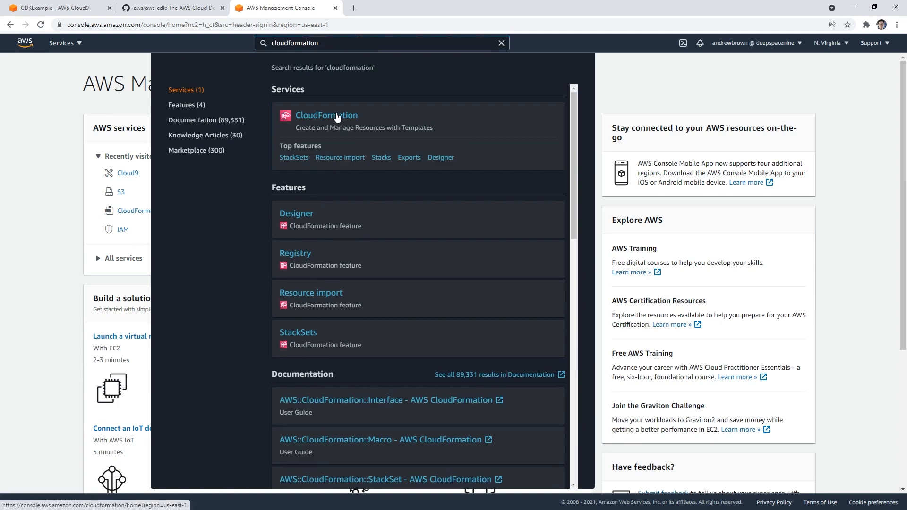
click(326, 115)
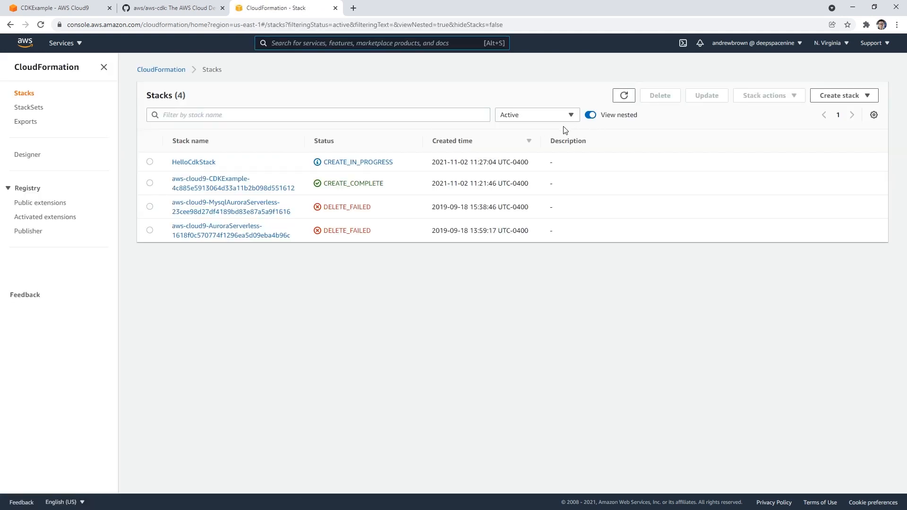
click(193, 162)
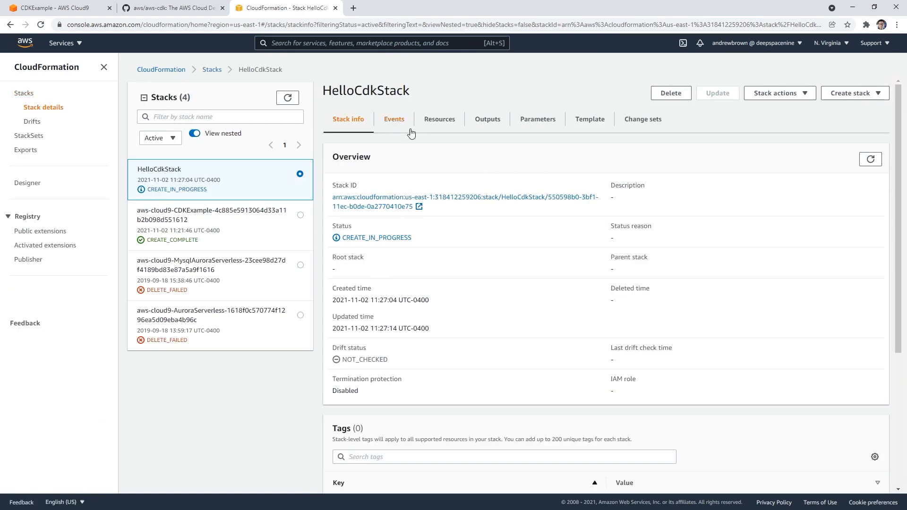
Review HelloCdkStack's events and five resources, then launch its SNS topic in a new tab
click(393, 119)
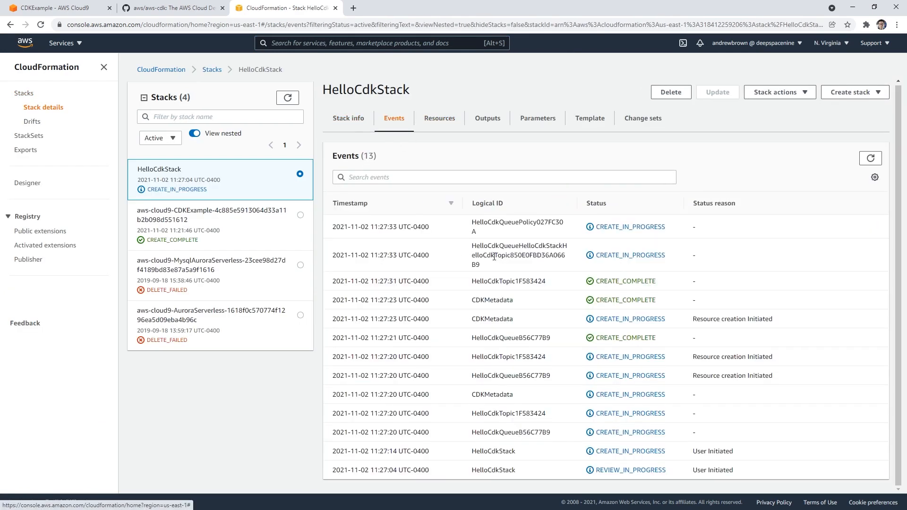
mouse_move(463, 222)
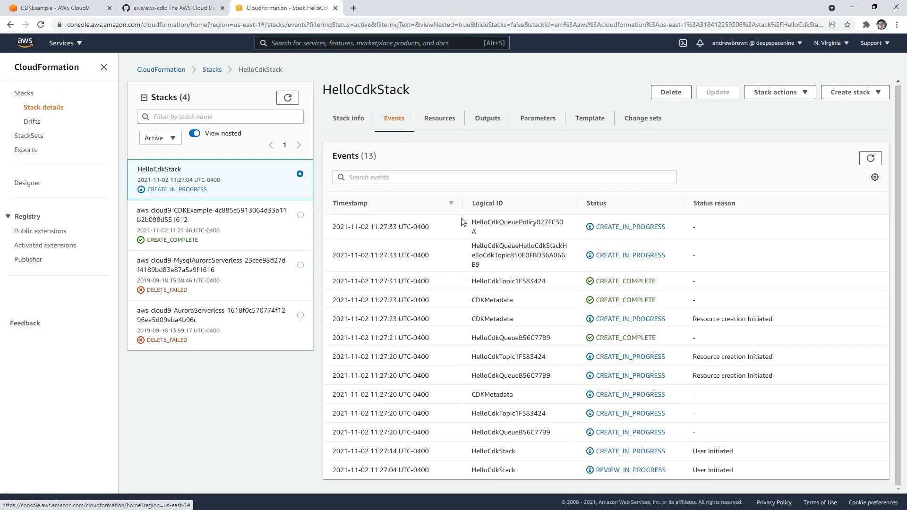
click(440, 119)
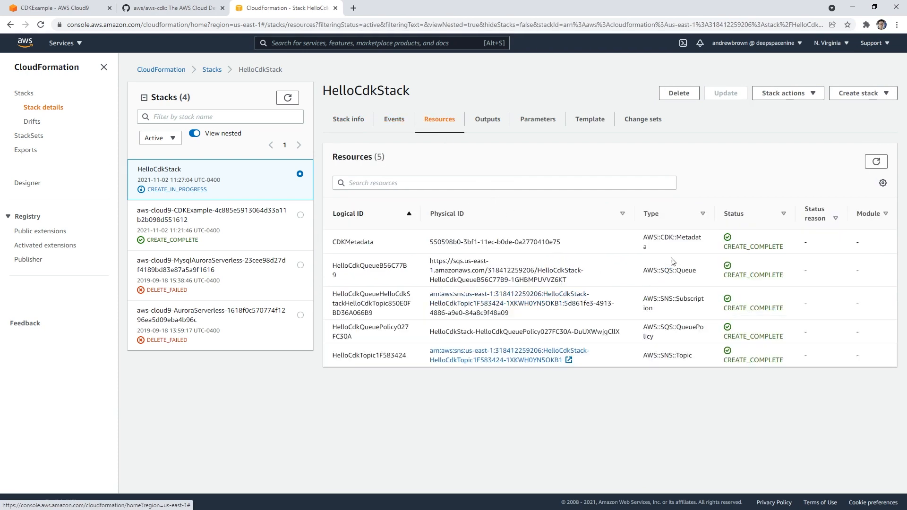
mouse_move(484, 215)
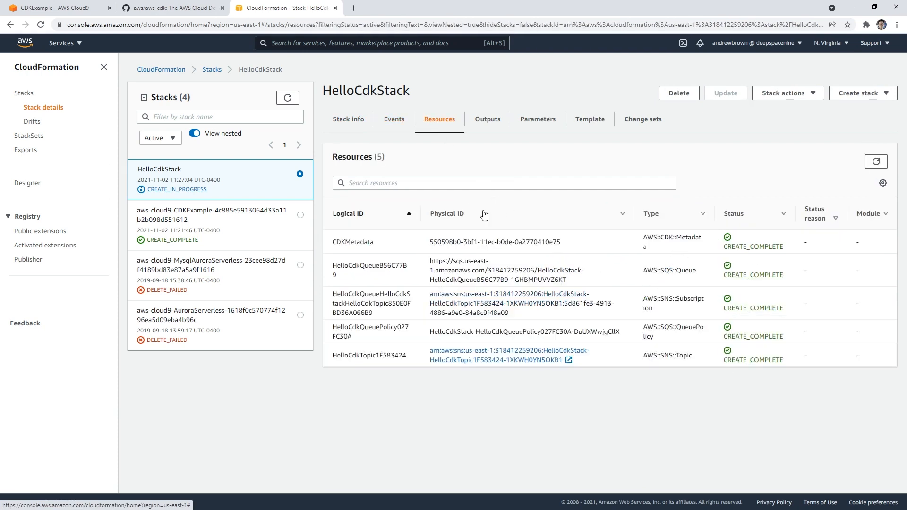
click(52, 7)
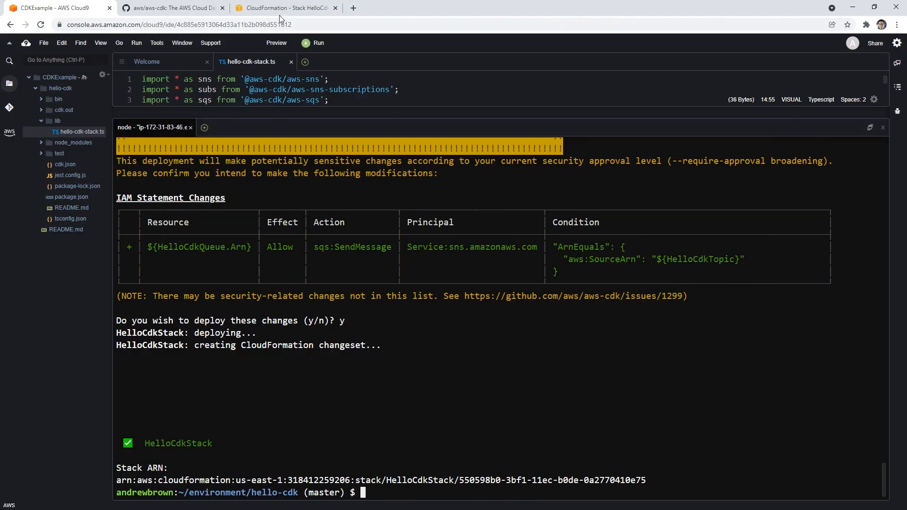
click(284, 7)
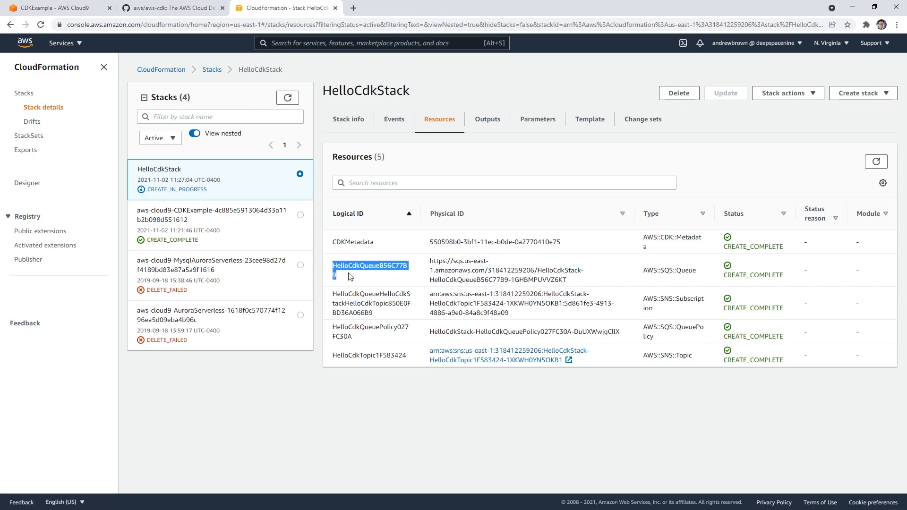
mouse_move(460, 352)
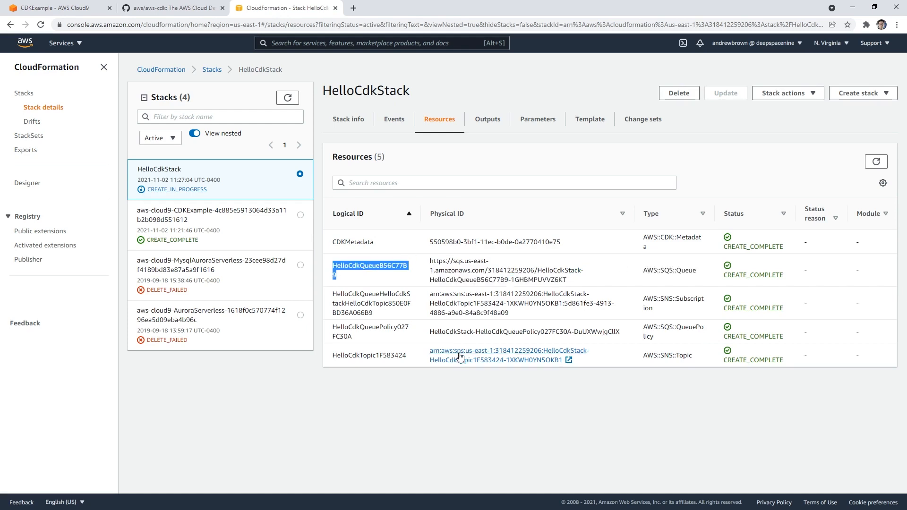
right_click(510, 355)
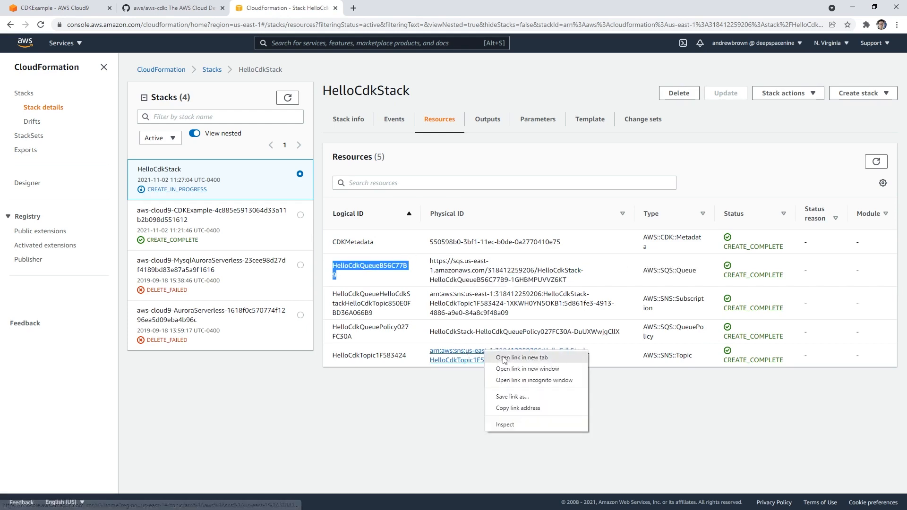
click(518, 357)
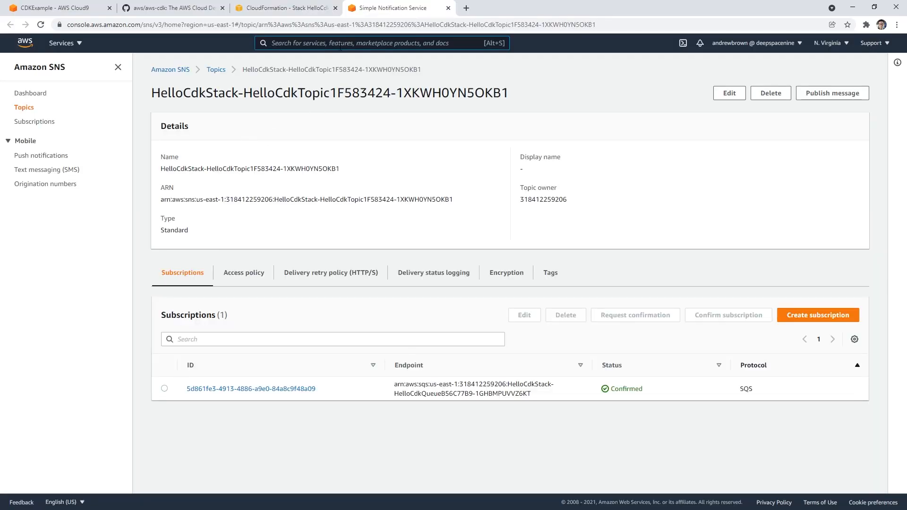
Check in Simple Queue Service that the HelloCdkStack Standard queue exists with zero messages
text(sqs)
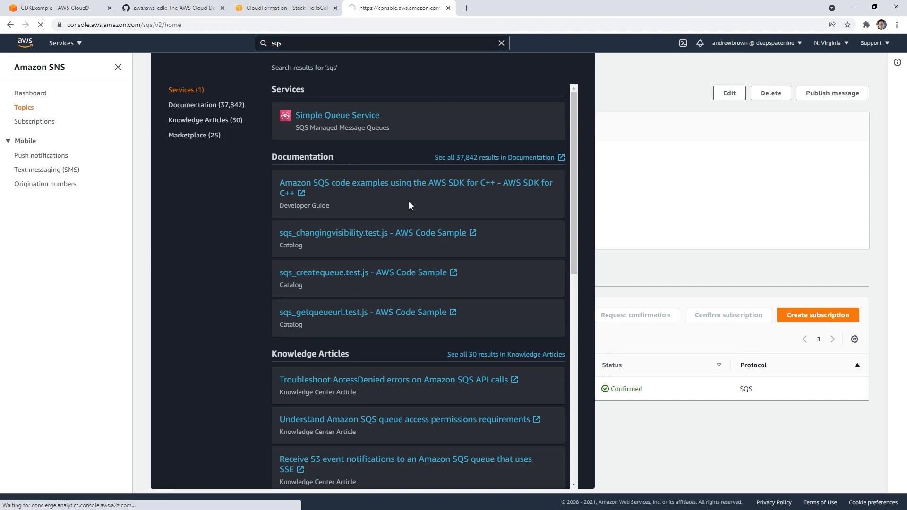
click(338, 114)
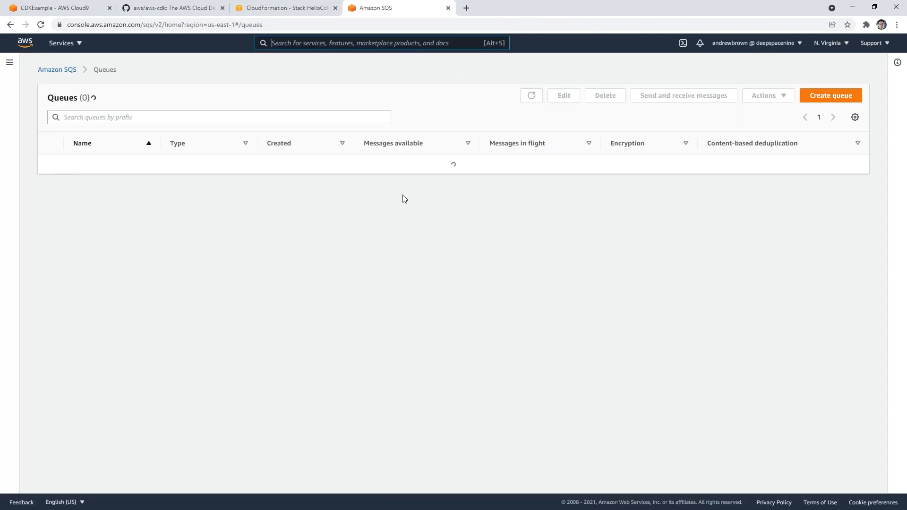
click(531, 95)
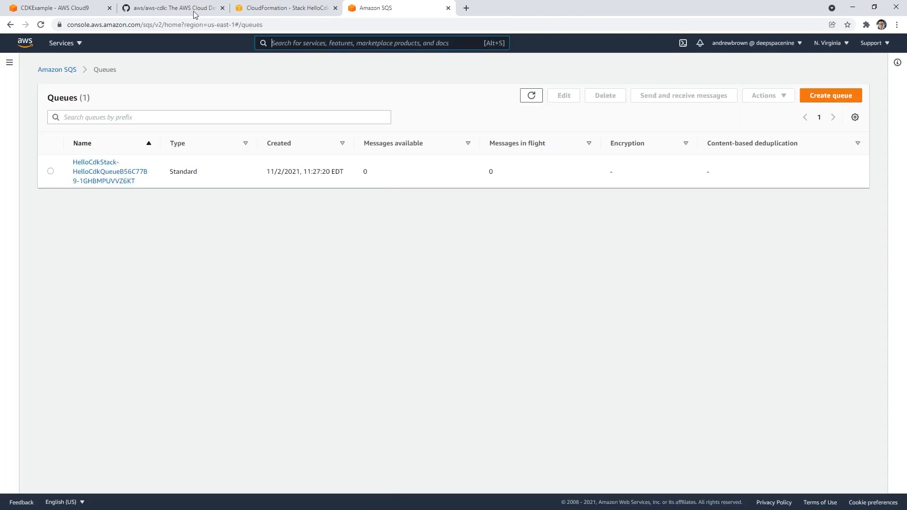
click(283, 8)
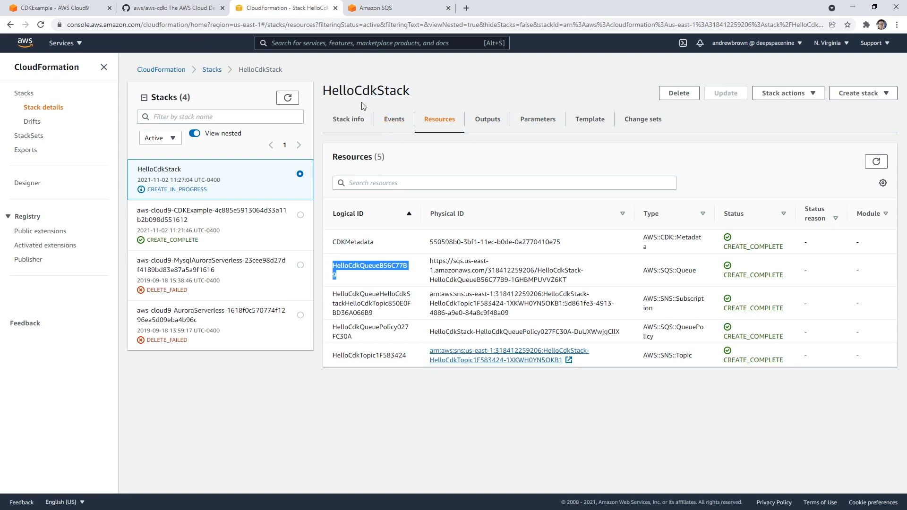
View the CDK Toolkit commands table including cdk destroy, then return to the Cloud9 terminal
click(172, 8)
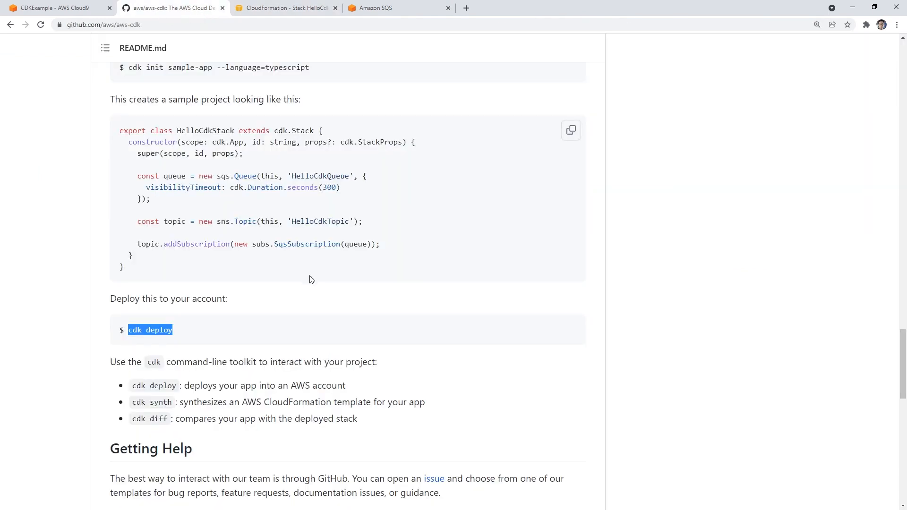
scroll(down, 3)
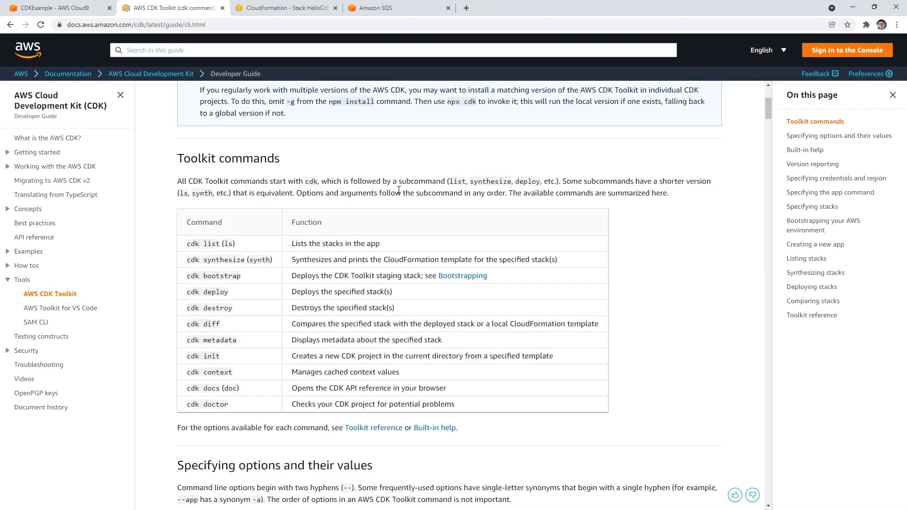
click(52, 8)
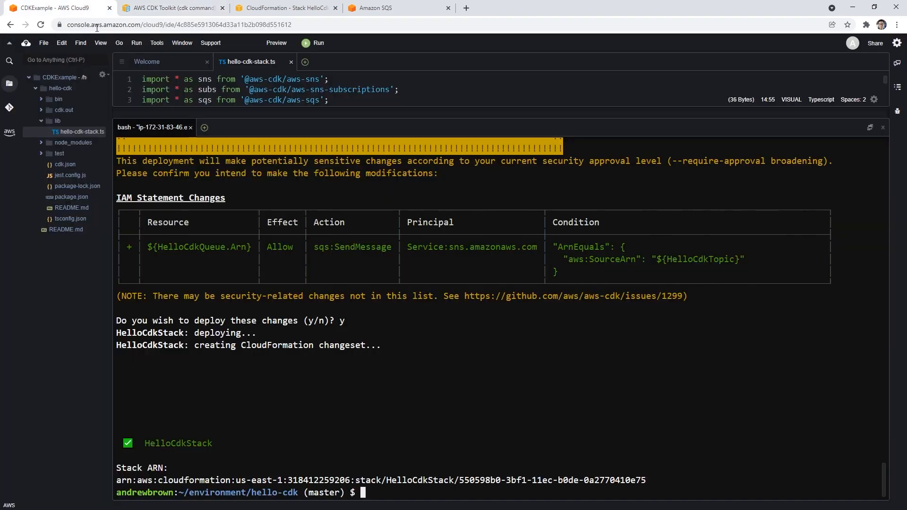
Run cdk destroy on HelloCdkStack and watch its resources enter DELETE_IN_PROGRESS in CloudFormation
text(cdk destroy)
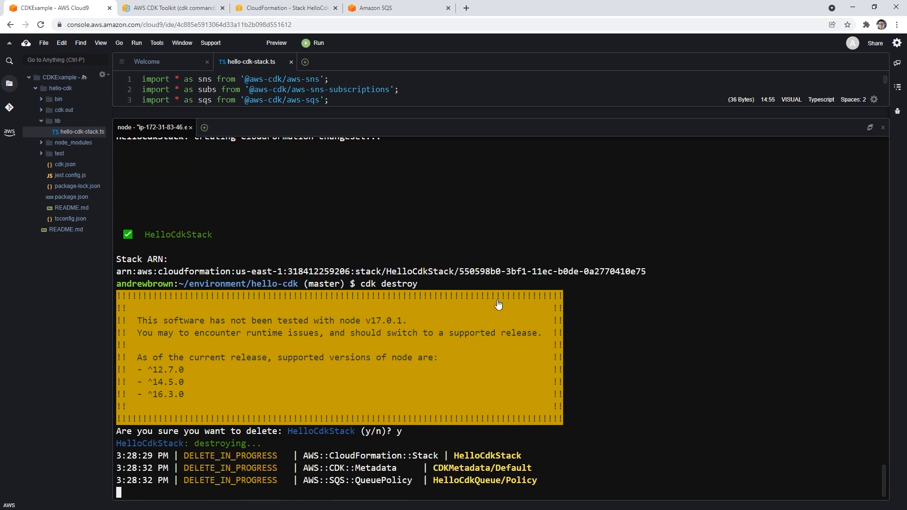
click(283, 8)
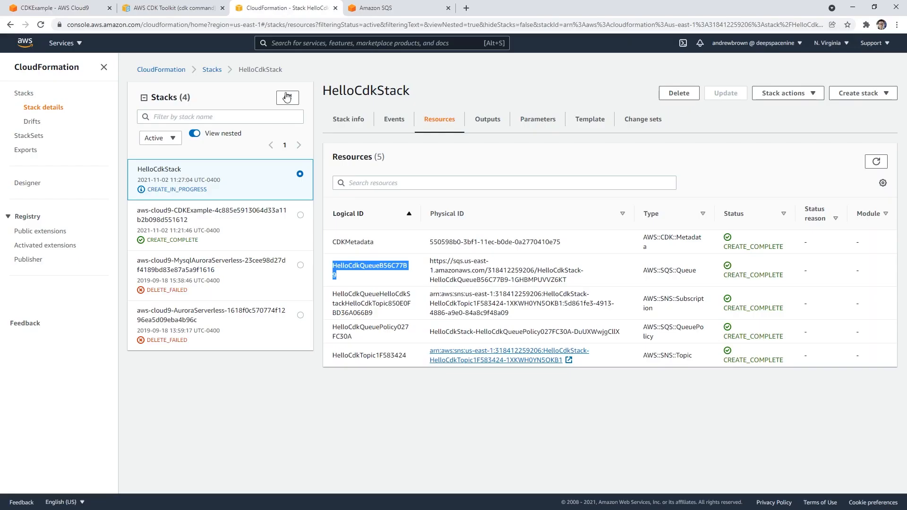
Refresh the CloudFormation stack list repeatedly while checking destroy progress in the Cloud9 terminal
click(287, 96)
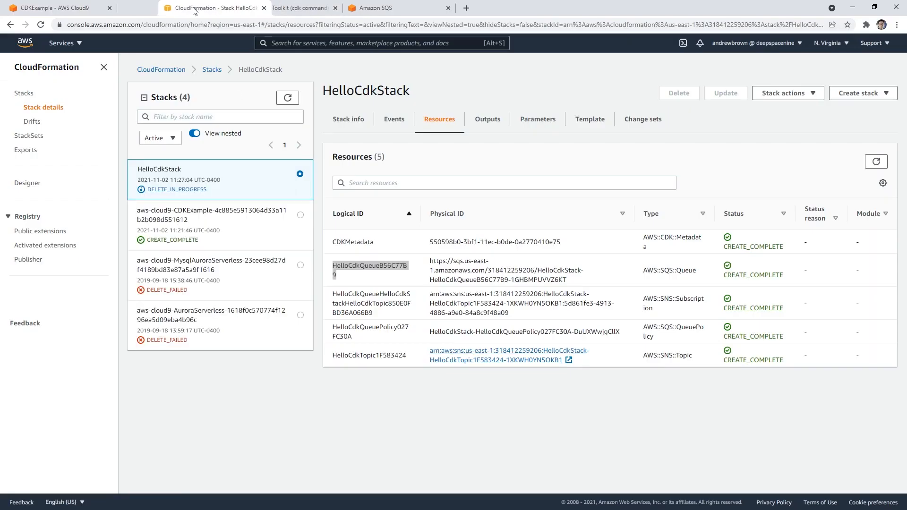
click(288, 98)
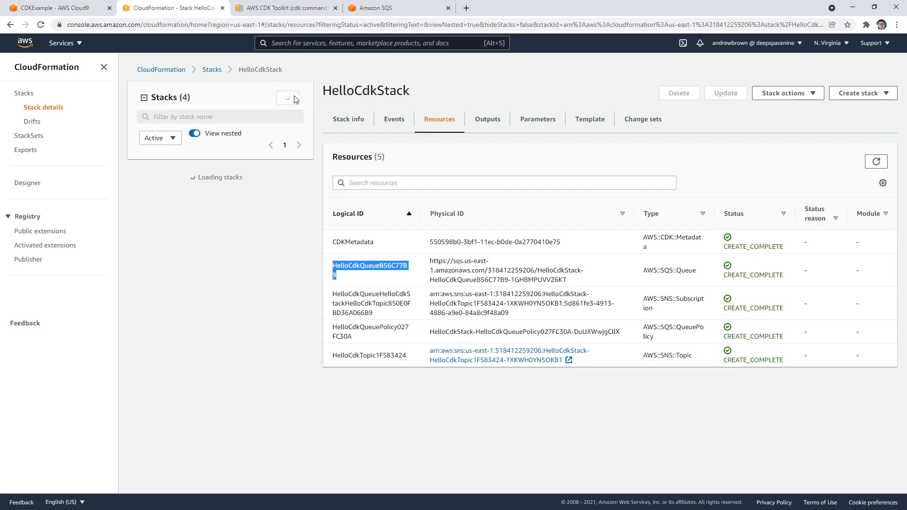
click(52, 8)
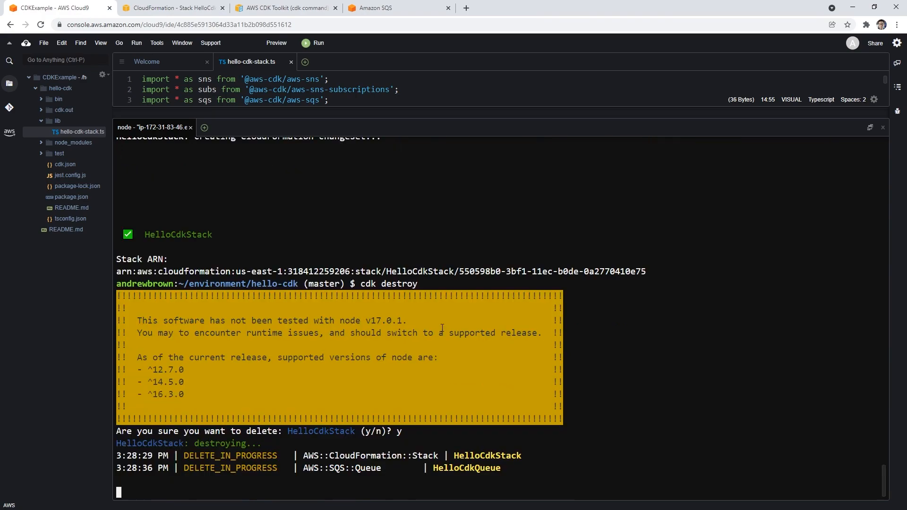
click(171, 7)
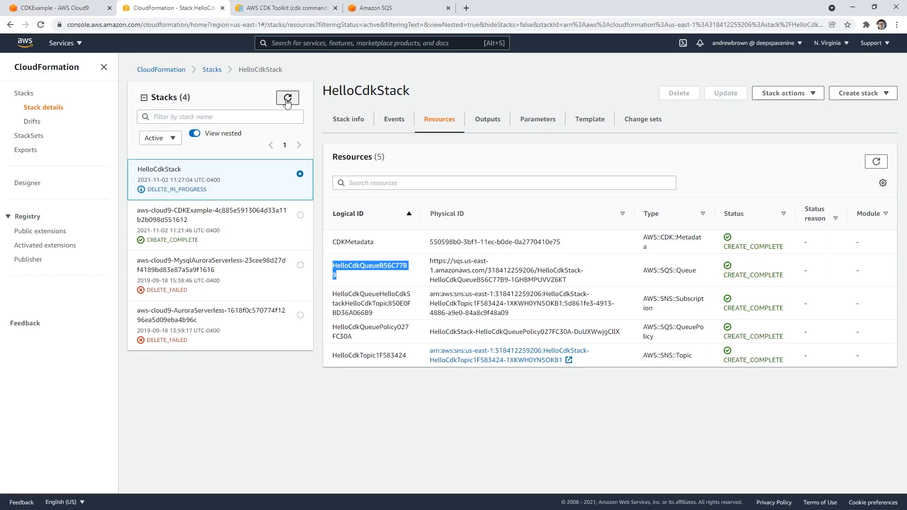
click(287, 97)
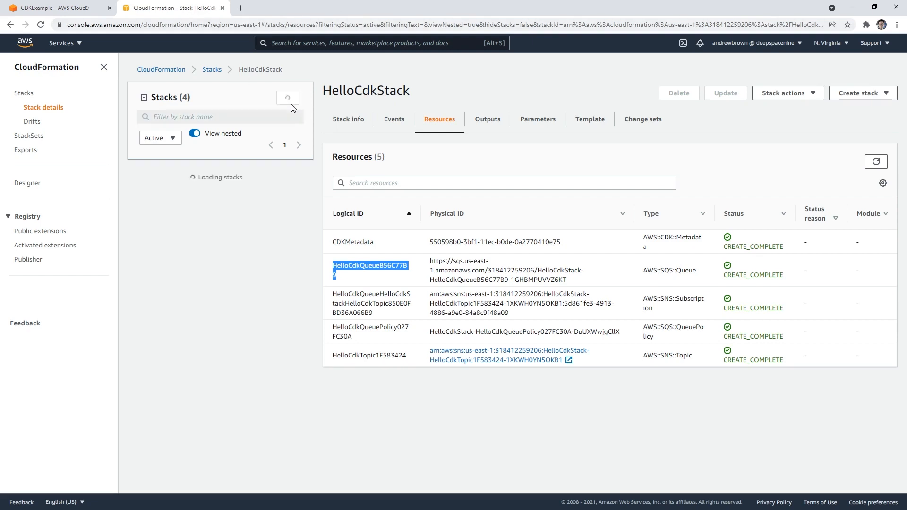
click(287, 98)
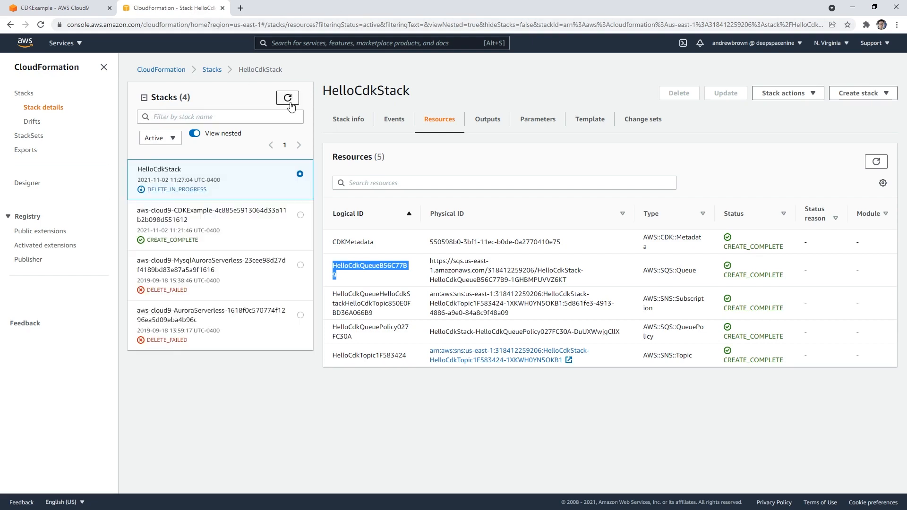
click(55, 7)
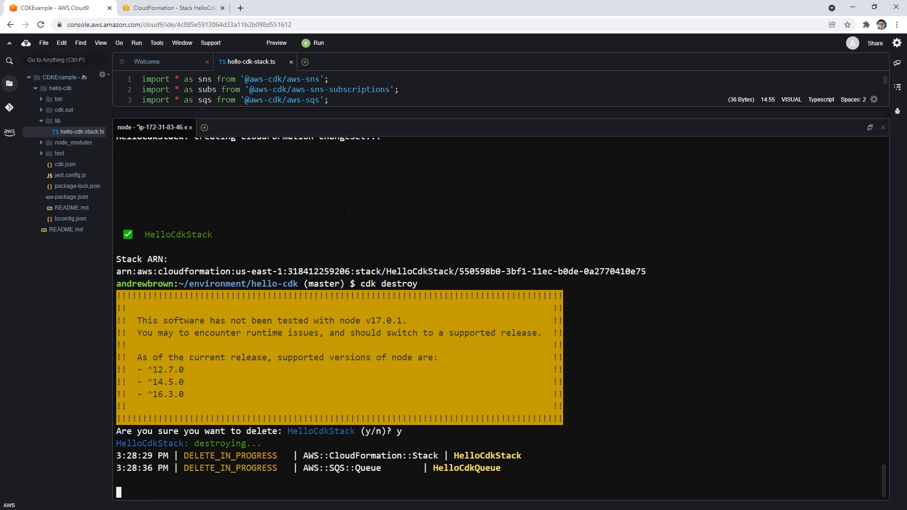
click(171, 7)
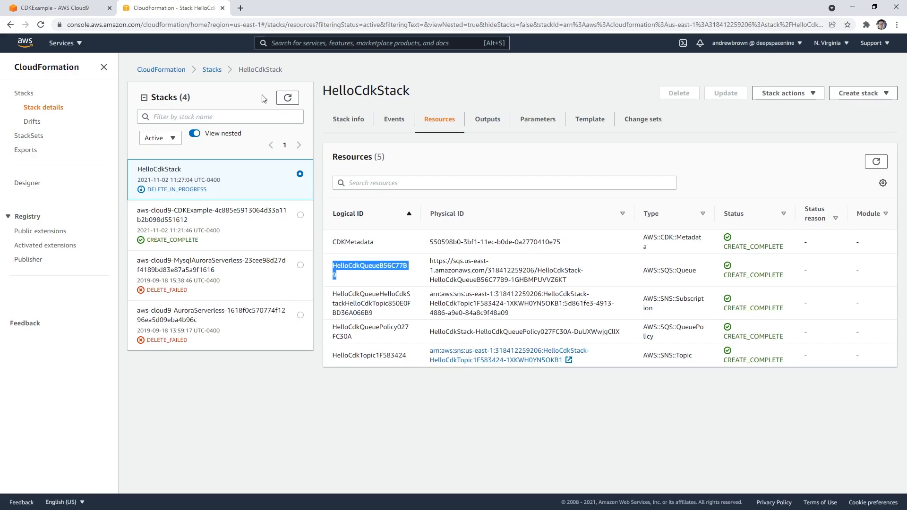
click(287, 97)
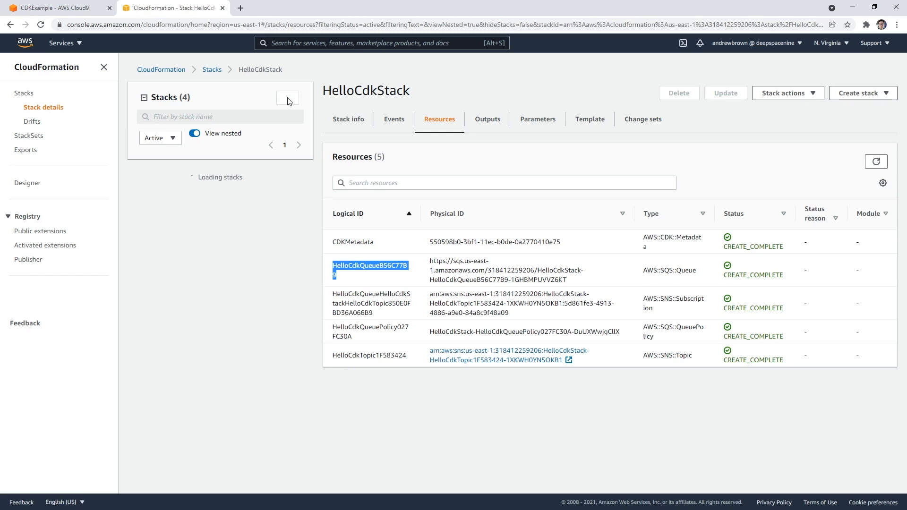
click(287, 98)
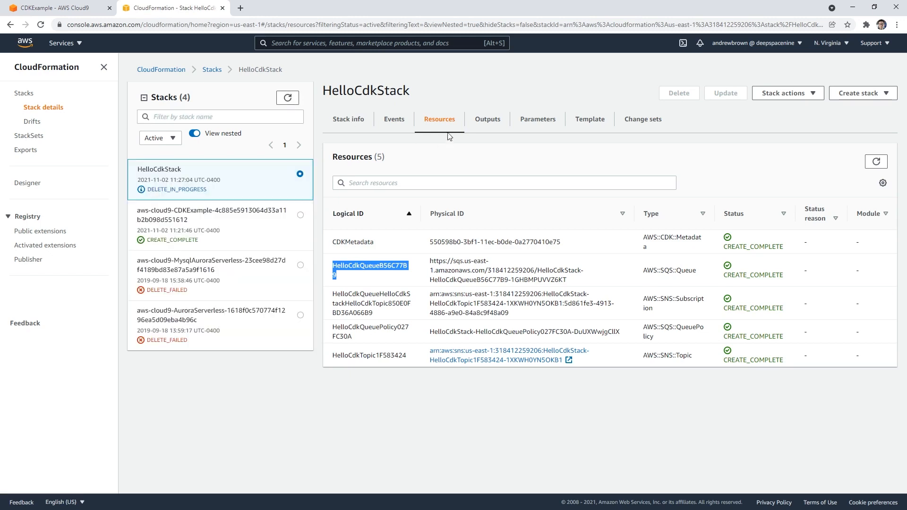
Review HelloCdkStack's deletion events and resource statuses, highlighting the still-deleting AWS::SQS::Queue
click(393, 119)
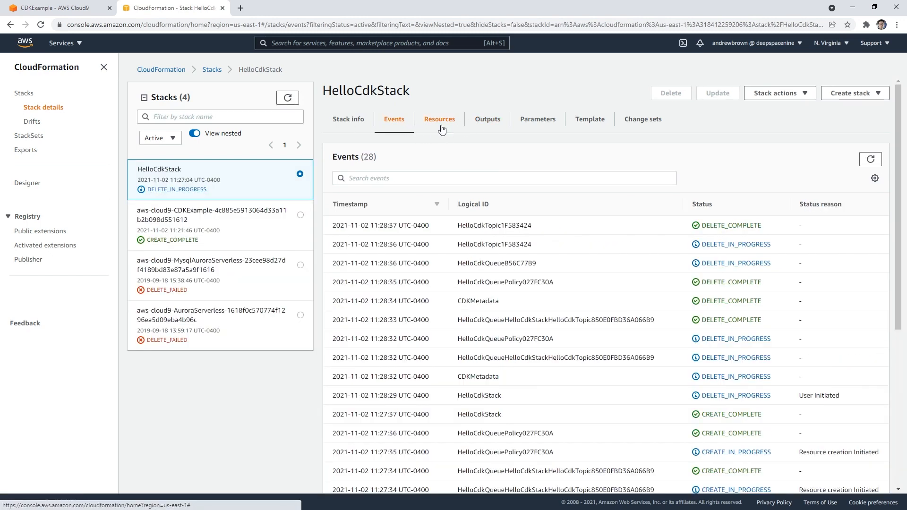
click(439, 119)
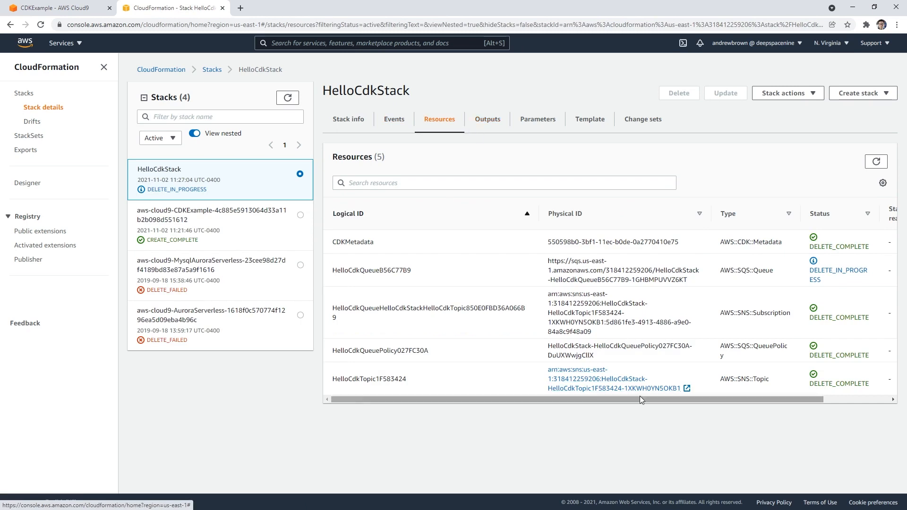
mouse_move(581, 399)
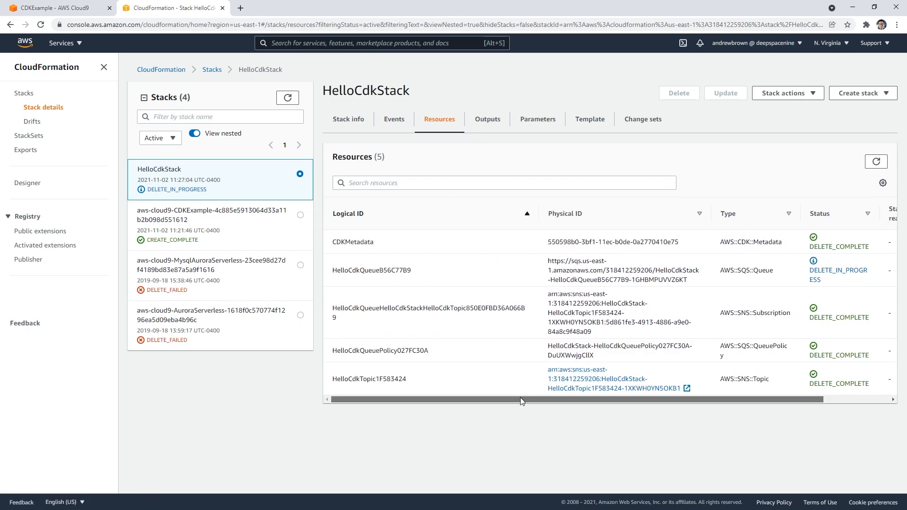
scroll(right, 3)
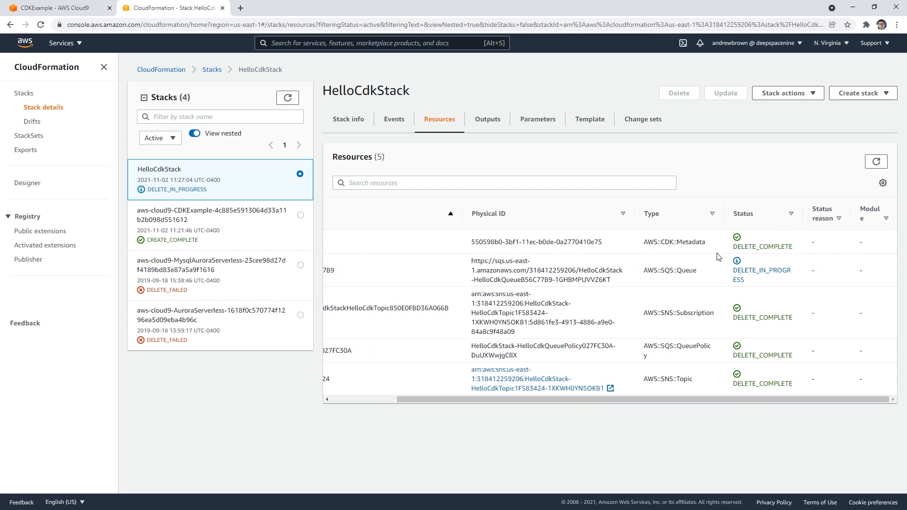
double_click(669, 270)
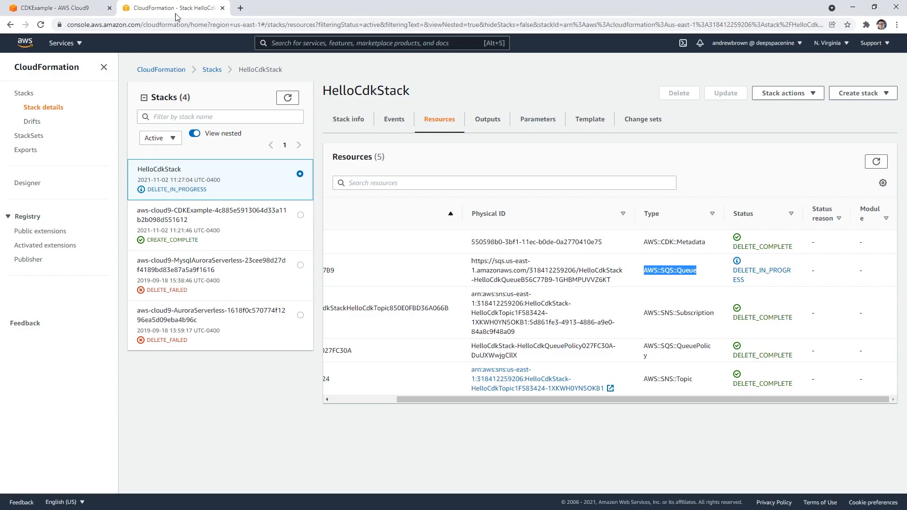
mouse_move(719, 182)
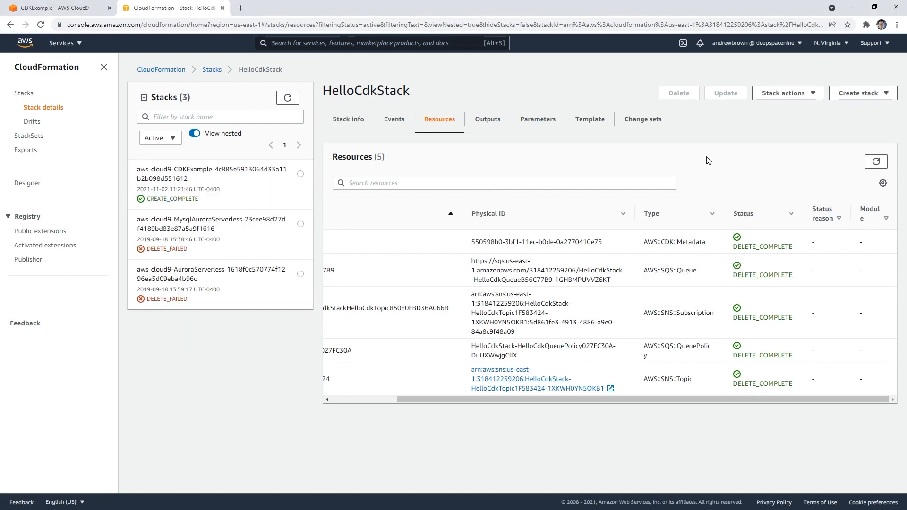
mouse_move(835, 226)
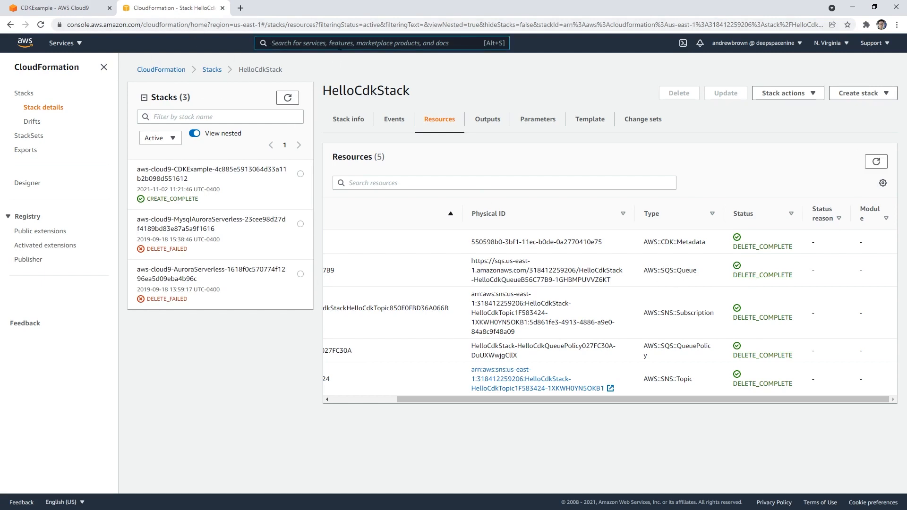
Delete the CDKExample Cloud9 environment by confirming with 'Delete', ending on the console home
text(cloud)
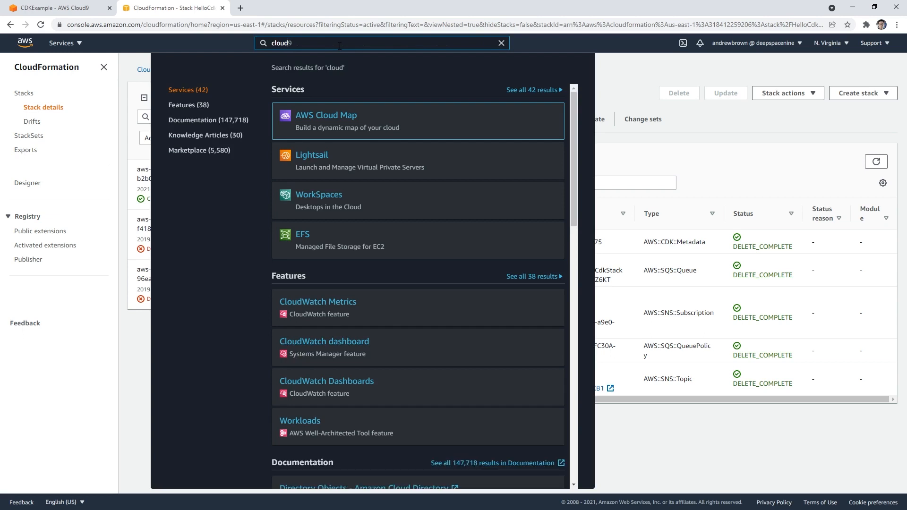
text(9)
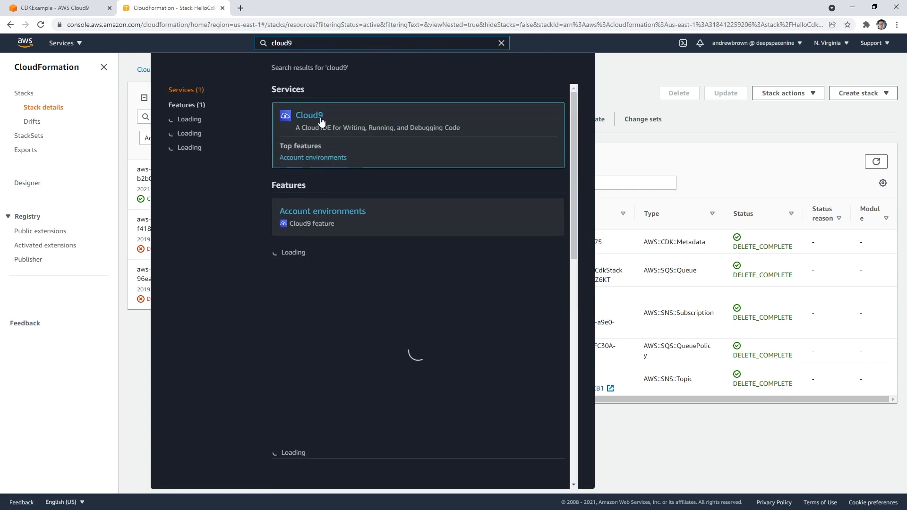
click(309, 115)
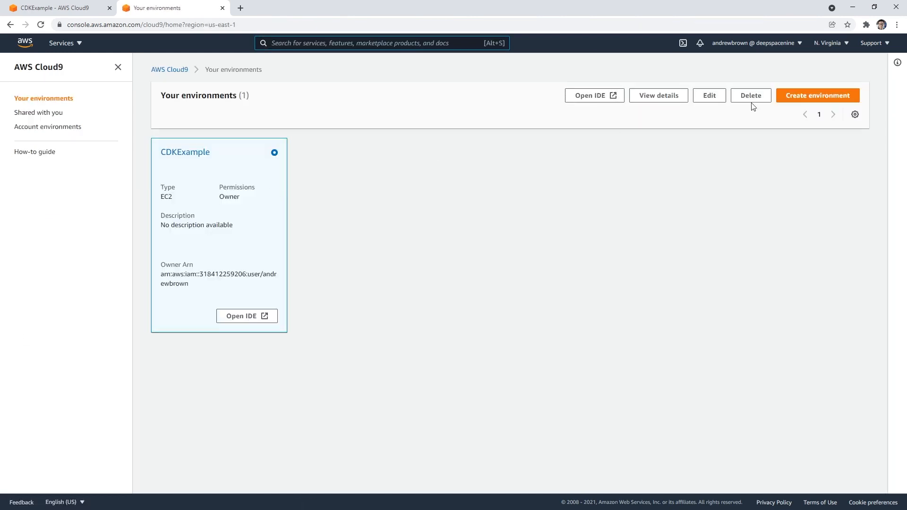
click(750, 96)
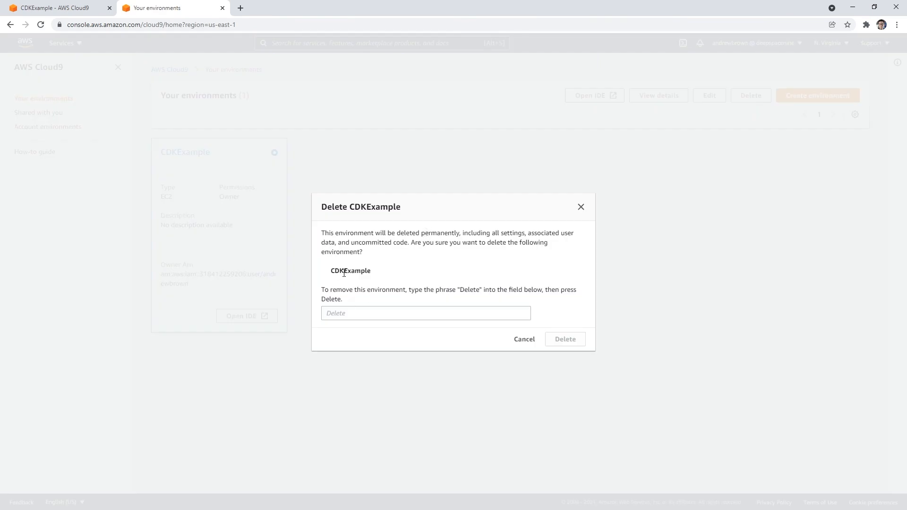
text(Delete)
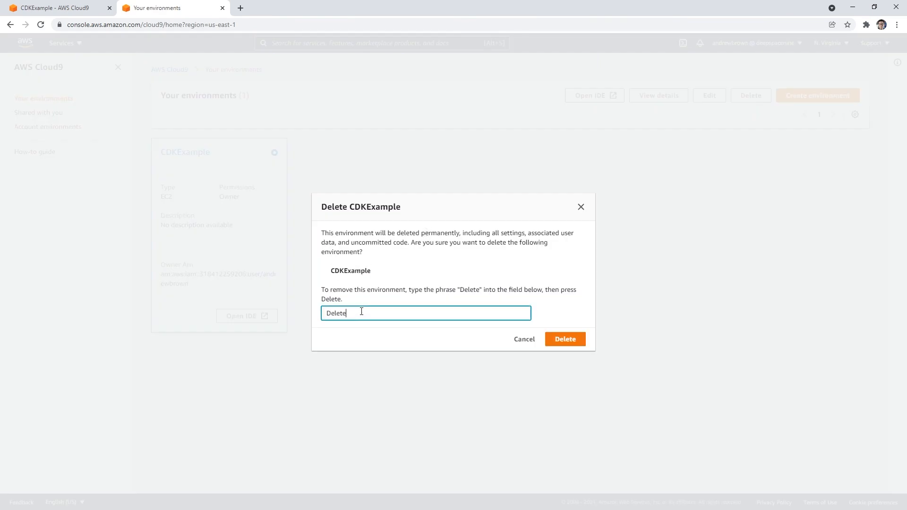
click(564, 339)
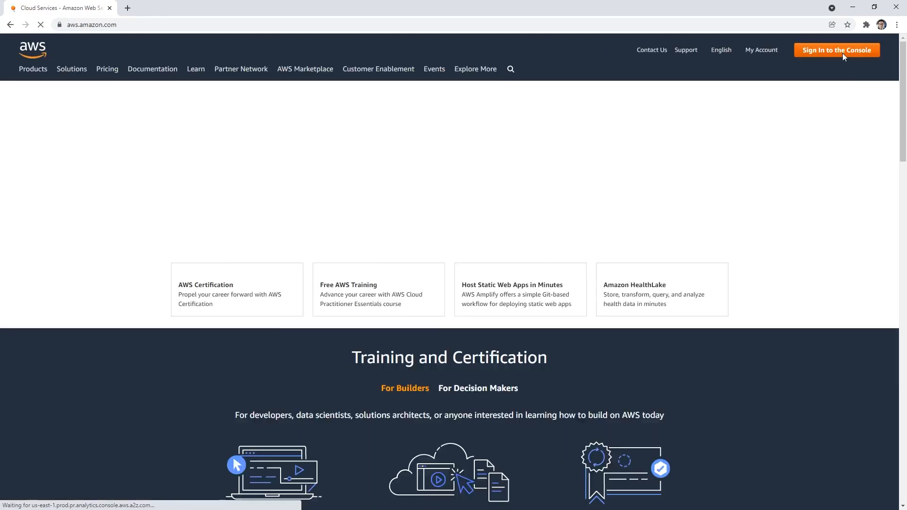
click(837, 50)
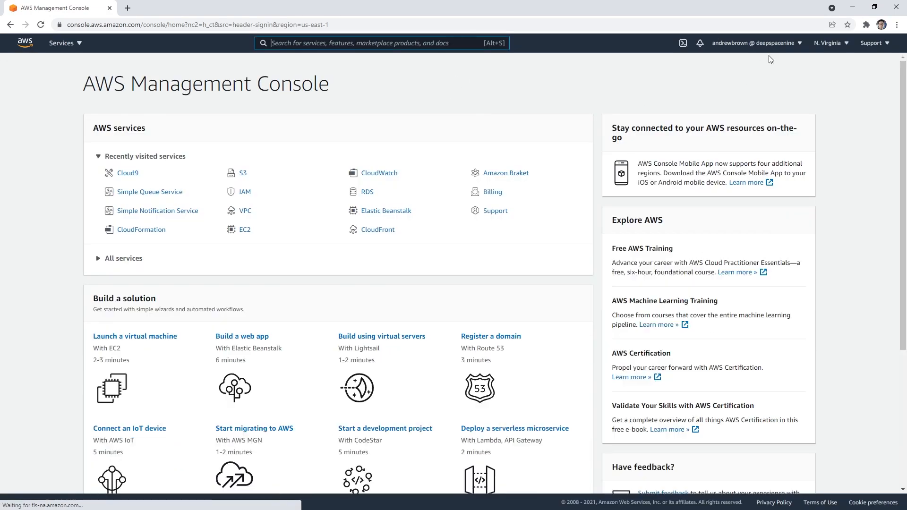